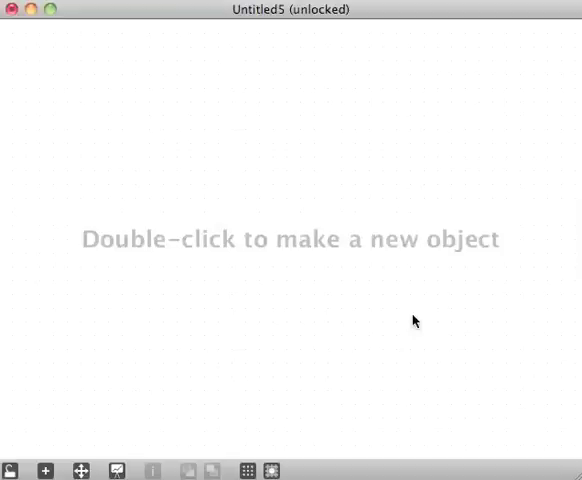
mouse_move(349, 284)
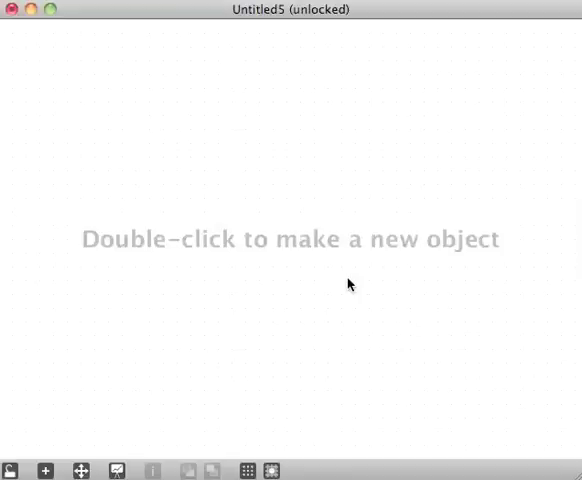
mouse_move(97, 175)
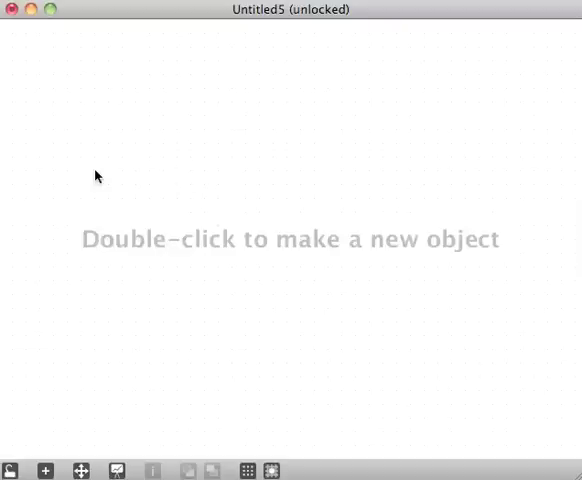
mouse_move(109, 165)
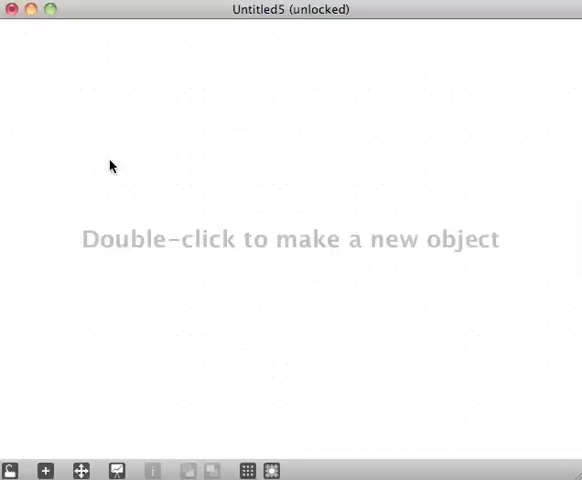
mouse_move(170, 161)
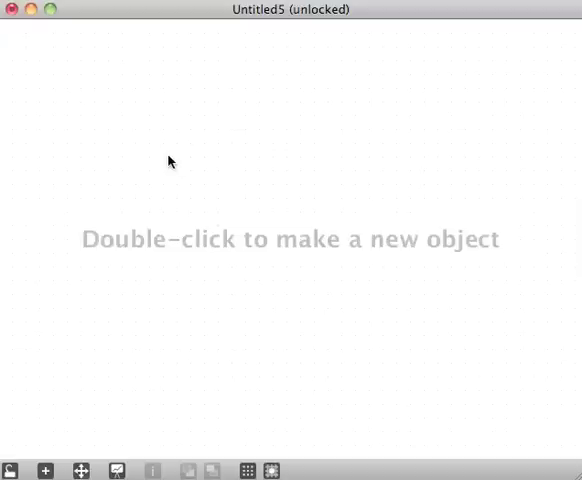
mouse_move(229, 209)
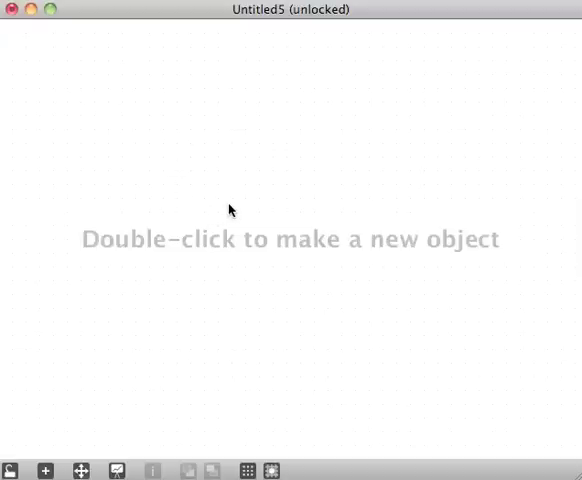
mouse_move(248, 206)
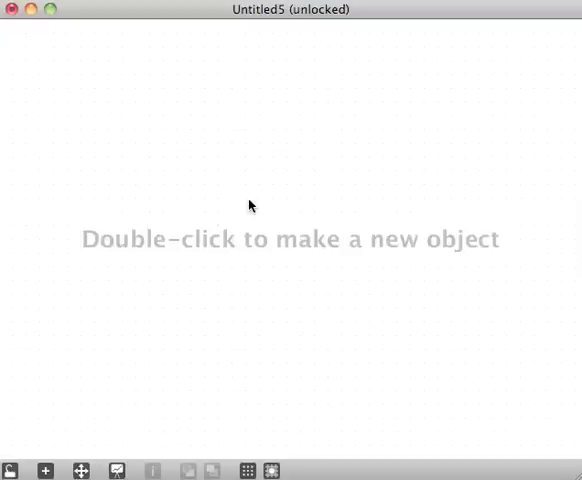
mouse_move(258, 222)
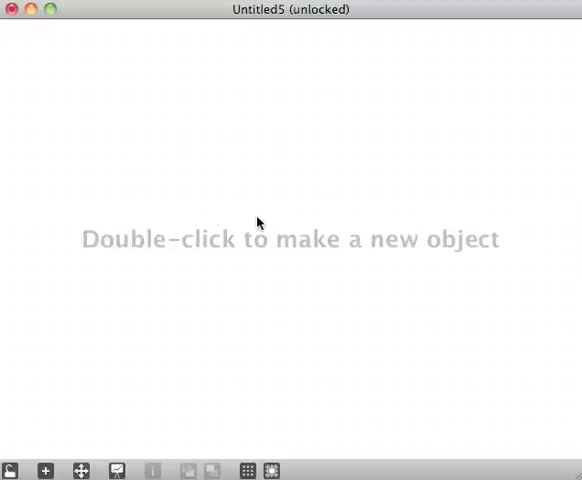
Create a cycle~ object on the empty canvas.
double_click(258, 221)
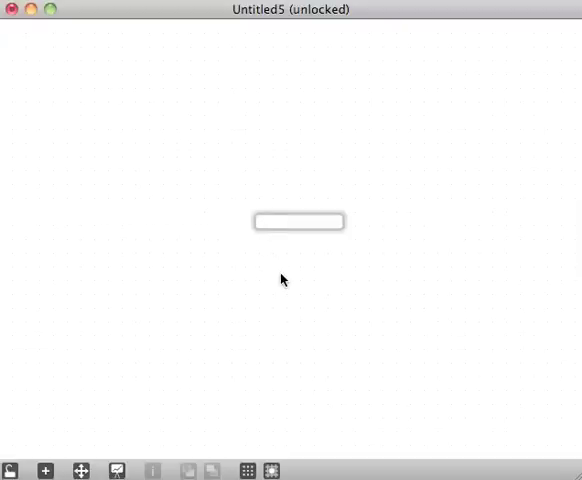
text(cycle)
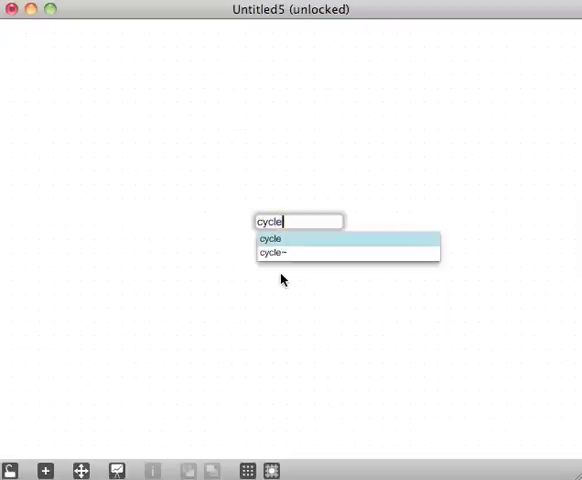
click(282, 252)
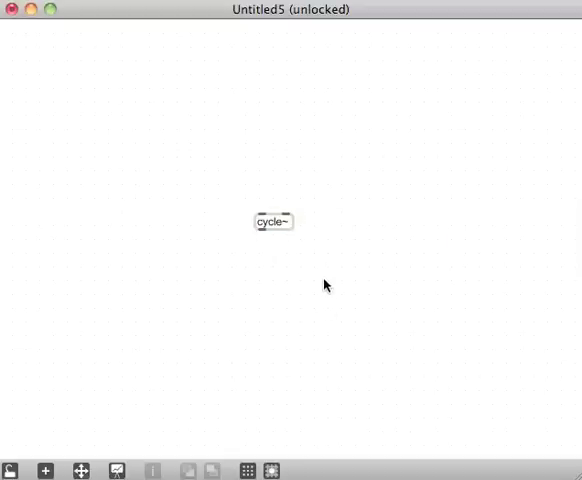
mouse_move(318, 247)
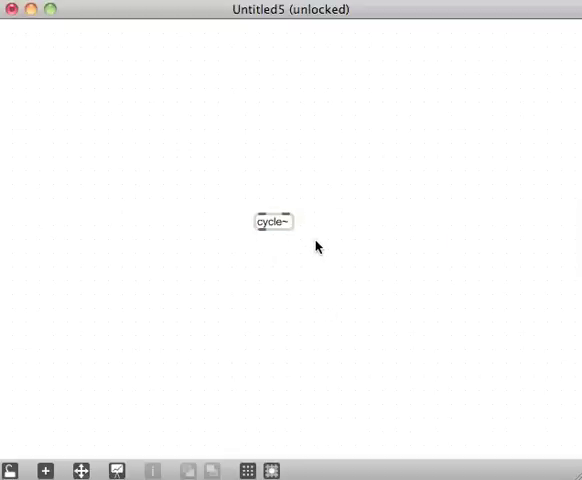
mouse_move(311, 229)
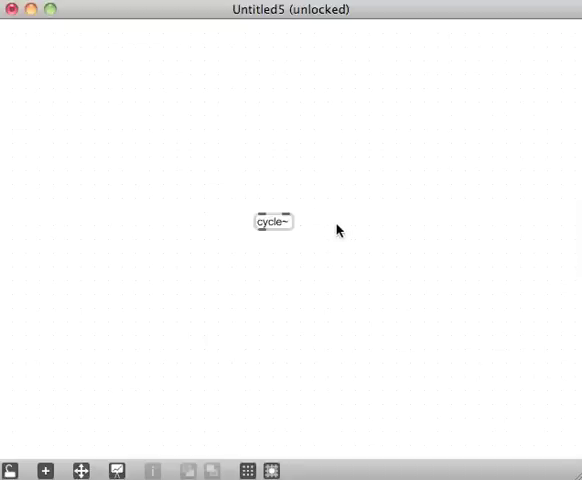
mouse_move(330, 226)
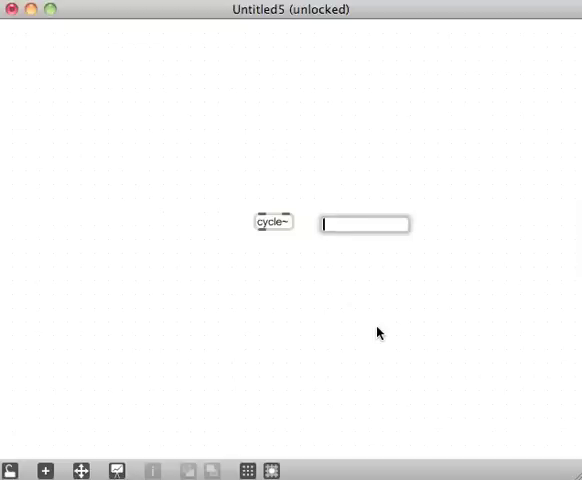
Create a triangle~ 0.5 object beside cycle~.
text(triangle~)
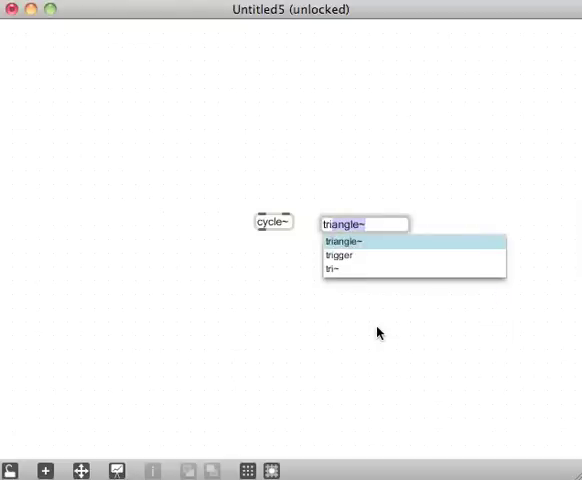
click(346, 241)
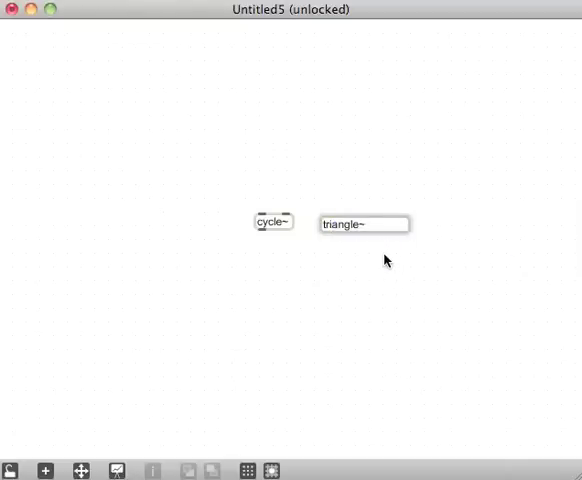
text(0.)
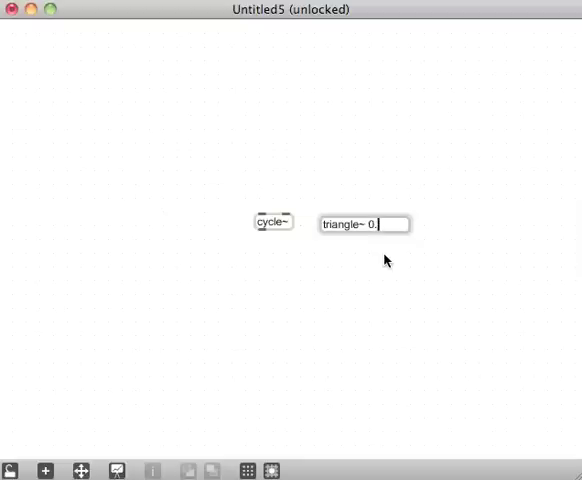
text(5)
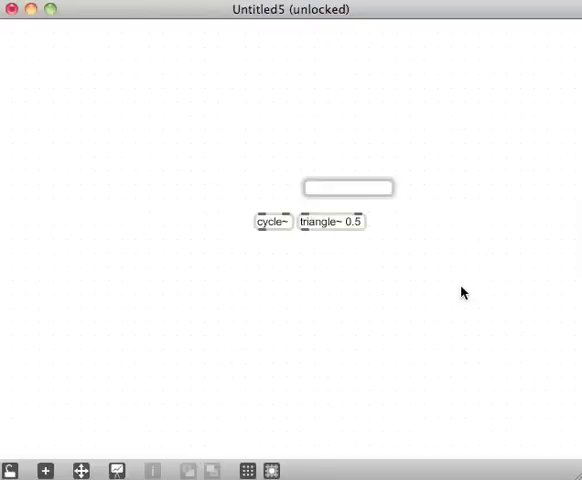
Create phasor~ and patch its outlet into triangle~ 0.5's inlet.
text(phasor~)
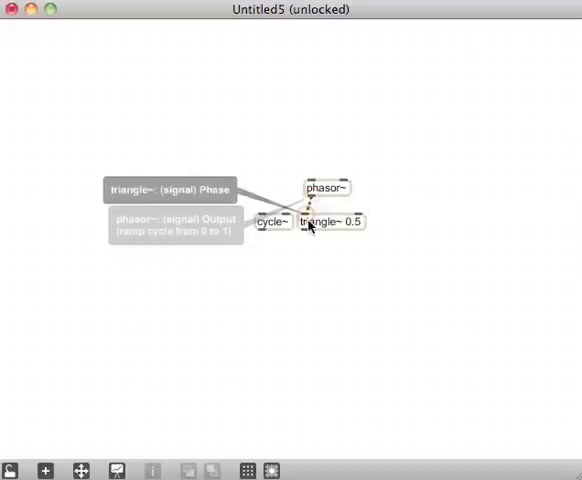
drag(325, 188, 320, 196)
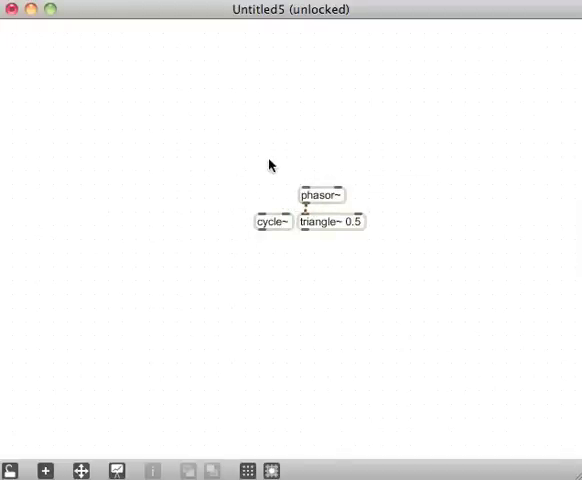
mouse_move(57, 77)
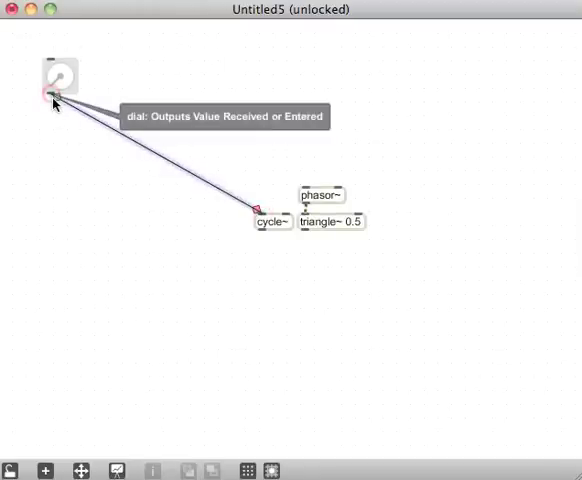
mouse_move(245, 85)
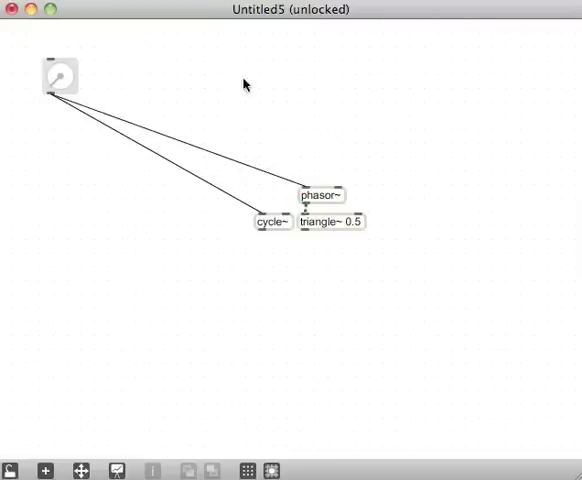
Move the dial top-left and label it with 'rate' and 'LFO' comments.
drag(60, 76, 36, 70)
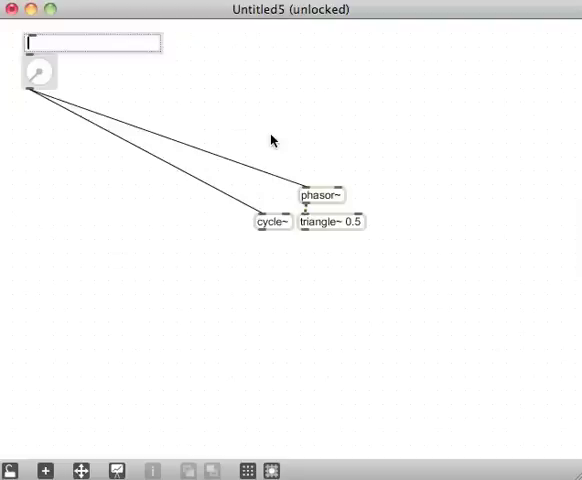
text(rate)
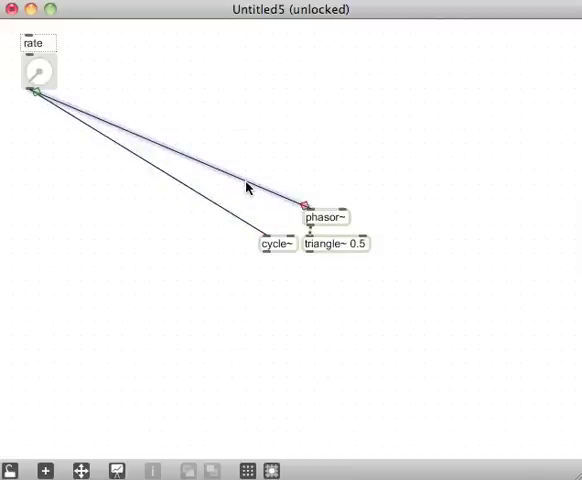
mouse_move(285, 121)
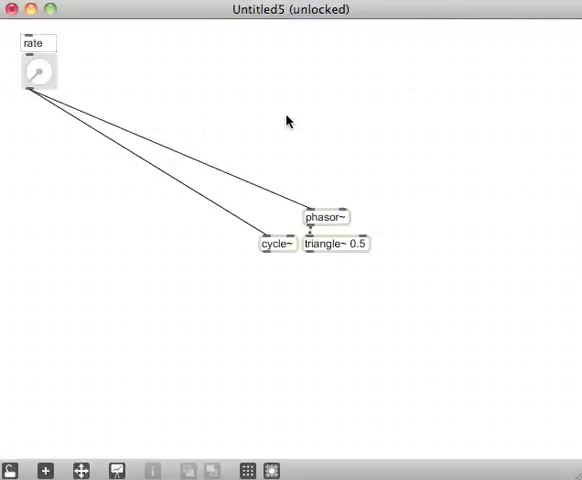
mouse_move(138, 117)
text(LF)
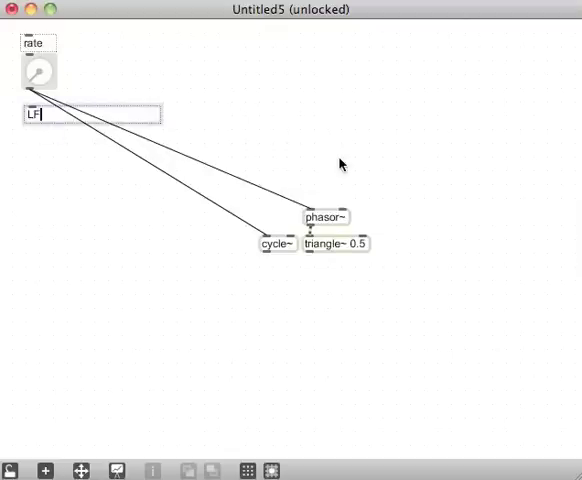
text(O)
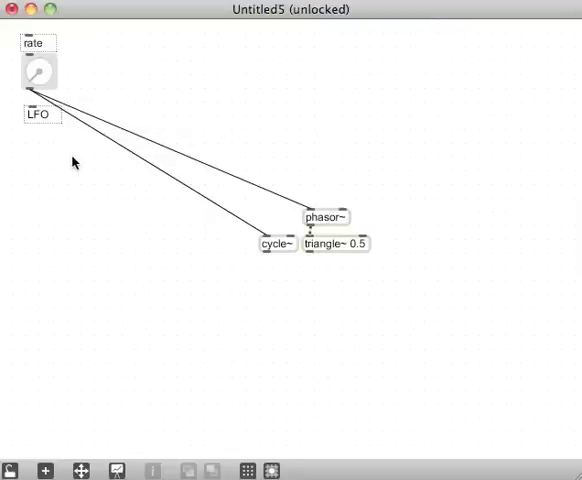
mouse_move(143, 78)
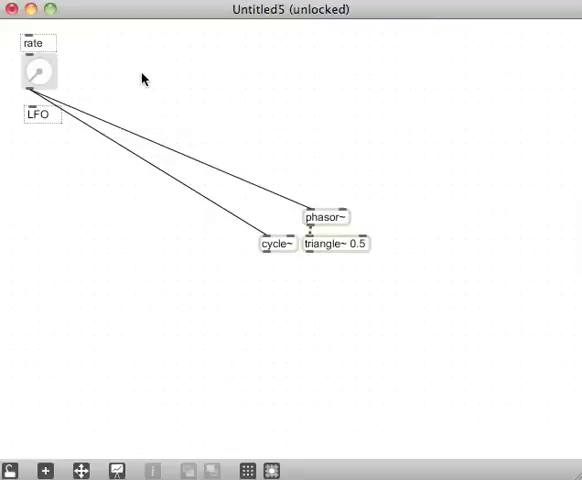
mouse_move(303, 309)
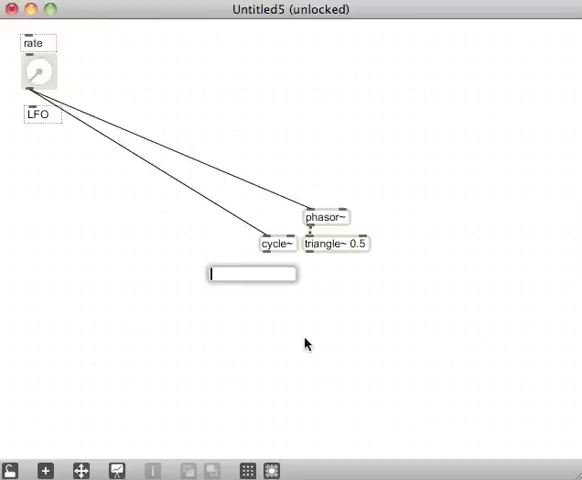
Create a selector~ object from the suggested object names.
text(select)
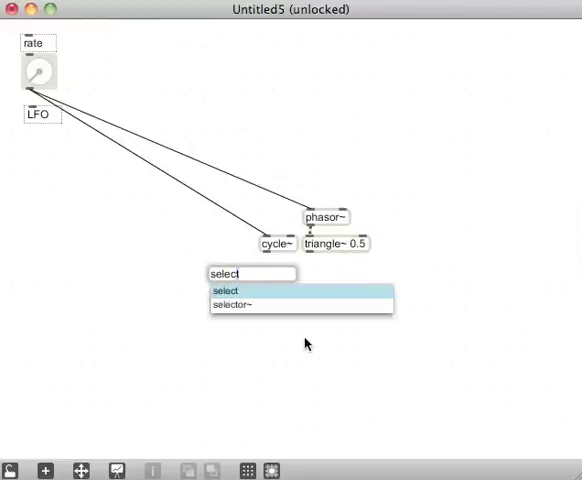
click(231, 304)
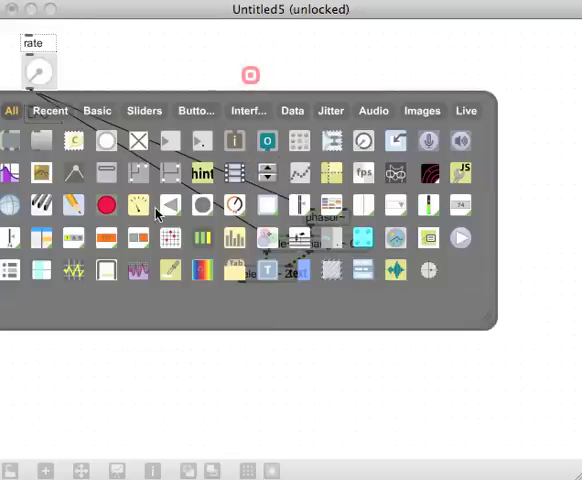
mouse_move(318, 66)
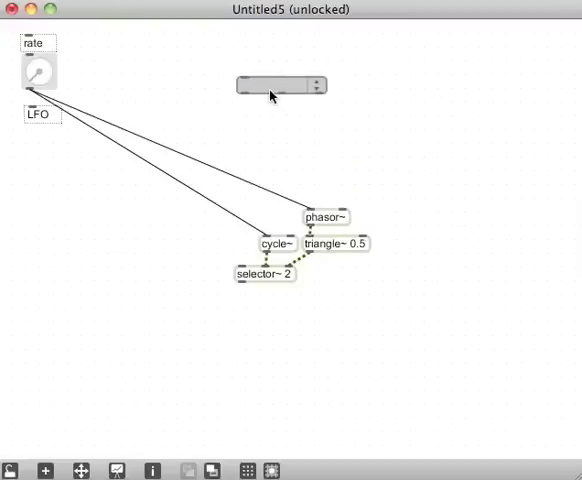
Set the umenu's Menu Items to 'sin, tri' in its inspector.
double_click(283, 86)
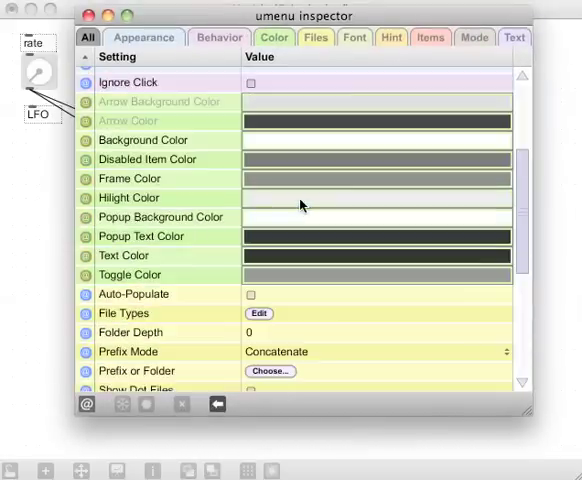
scroll(down, 3)
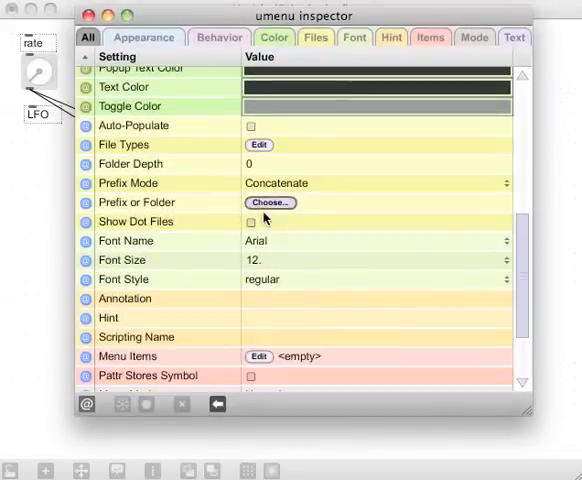
scroll(down, 3)
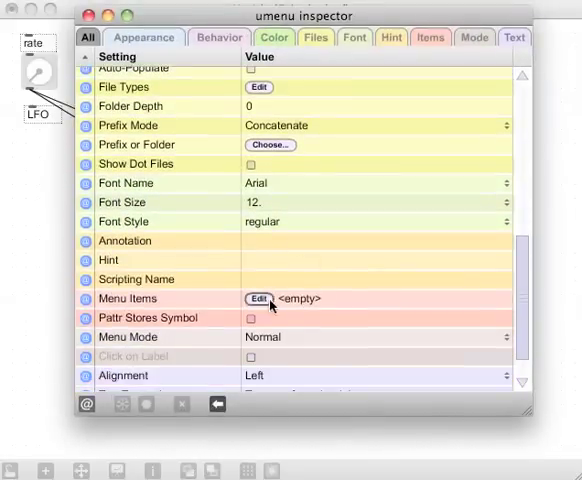
click(258, 298)
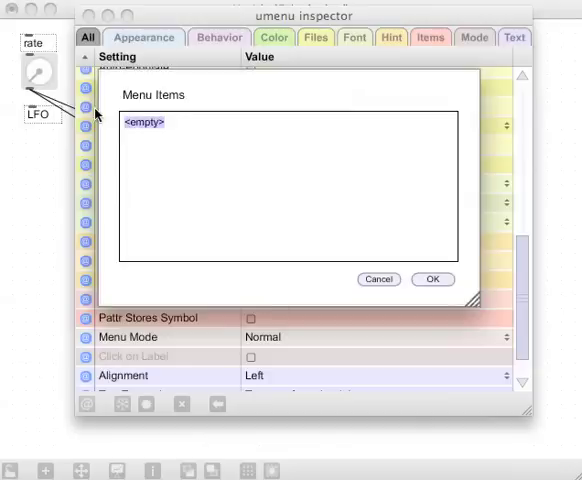
text(sin, tri)
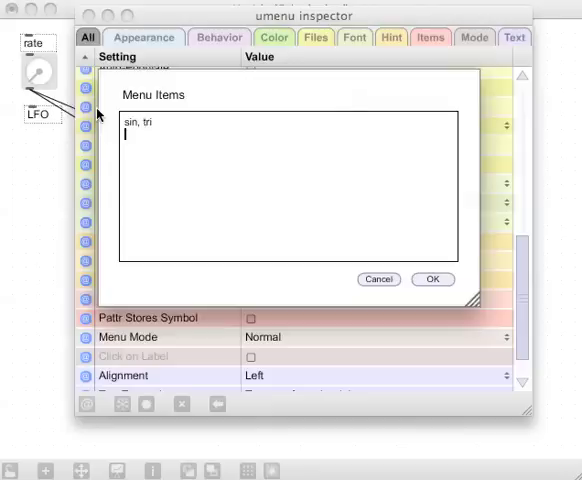
click(432, 279)
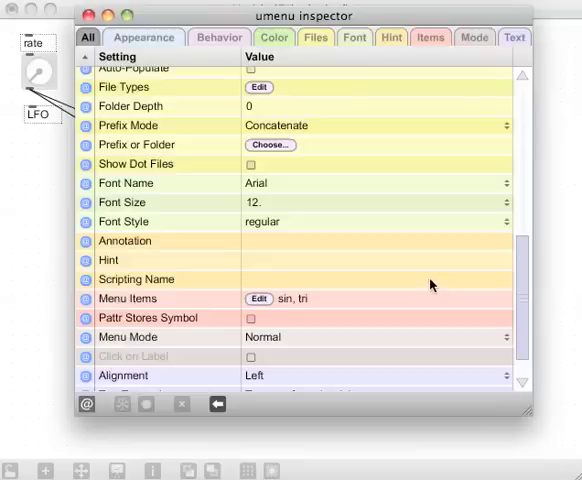
click(91, 15)
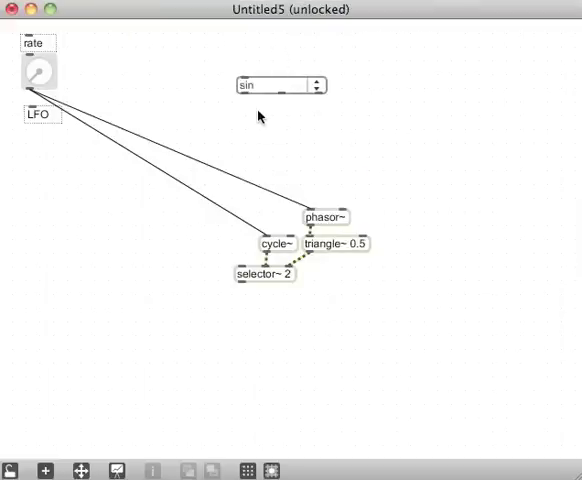
mouse_move(252, 128)
text(+ 1)
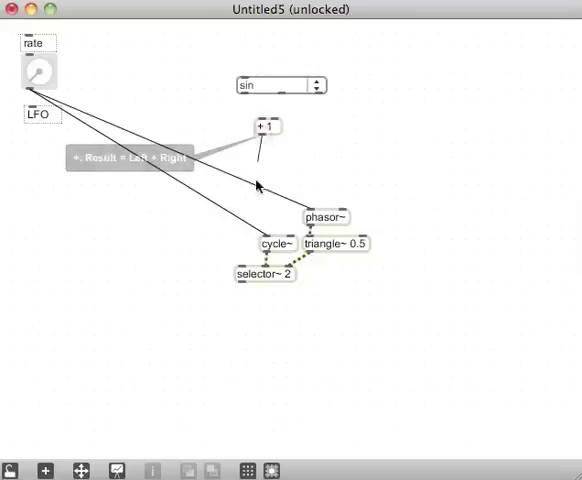
mouse_move(265, 124)
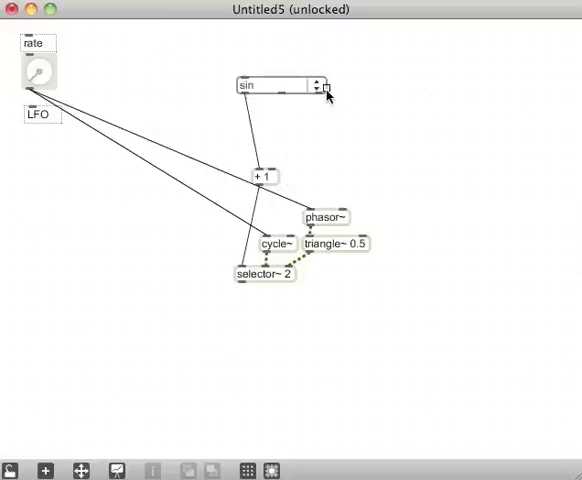
mouse_move(258, 85)
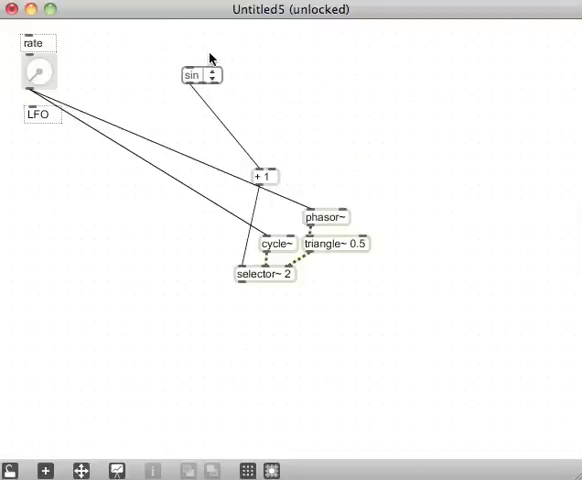
mouse_move(178, 48)
text(sha)
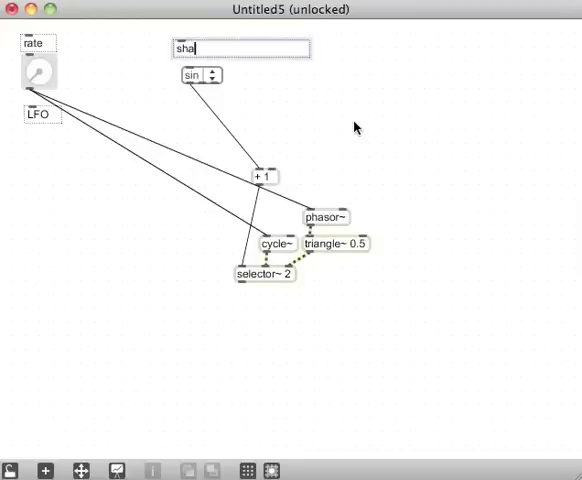
Add 'shape' and 'width' comments and a number box below width.
text(pe)
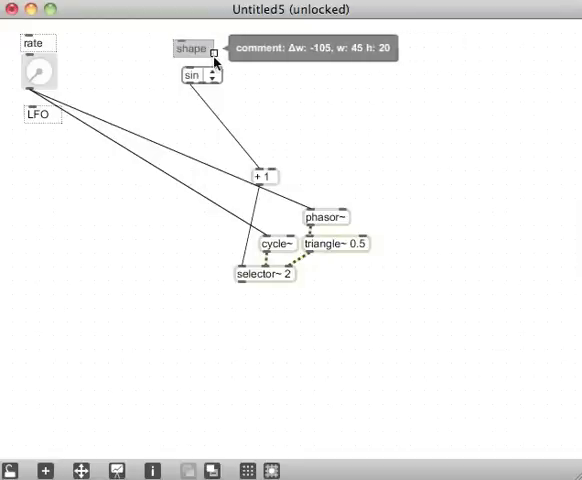
mouse_move(267, 68)
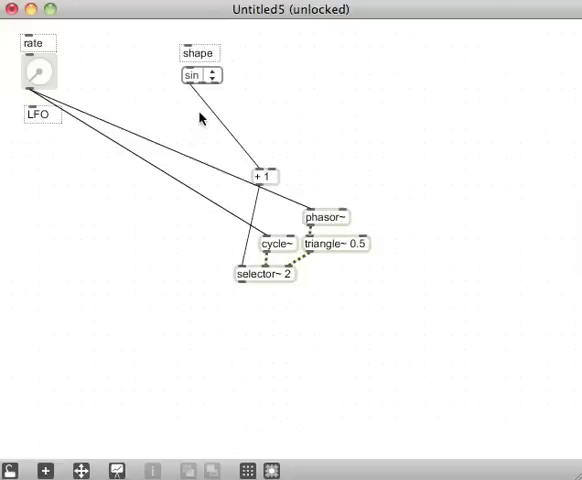
drag(198, 52, 113, 35)
text(w)
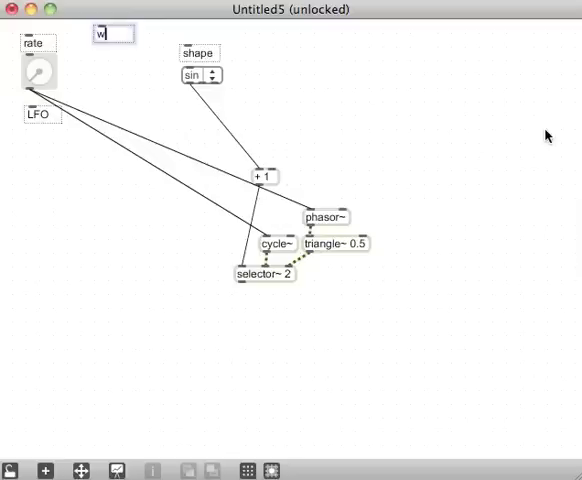
text(idth)
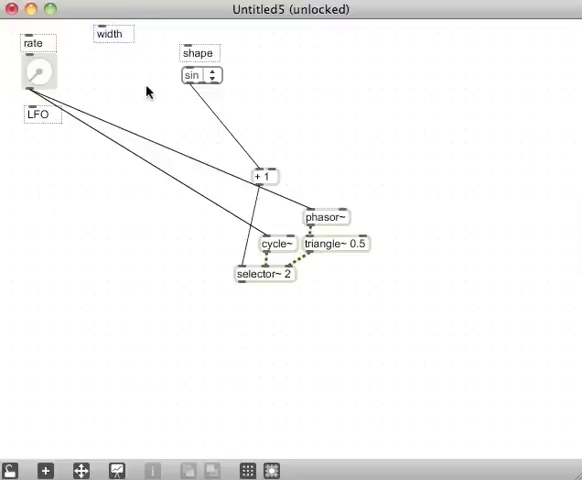
mouse_move(91, 70)
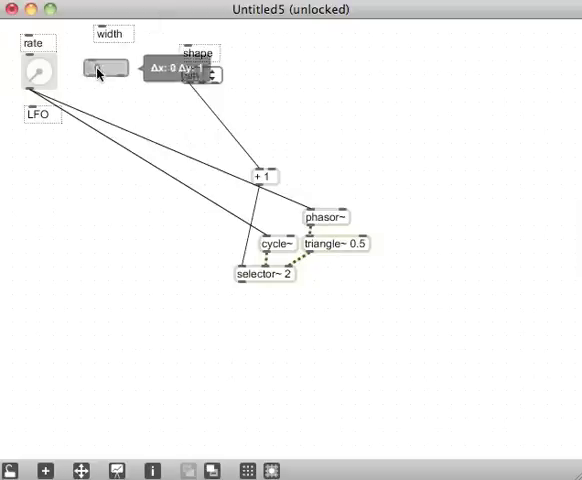
drag(105, 68, 91, 55)
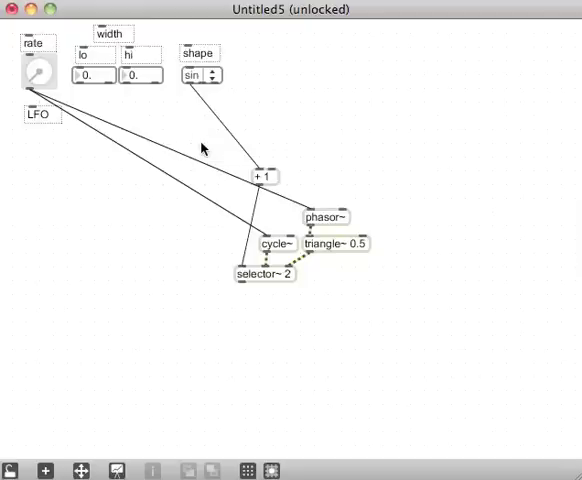
mouse_move(338, 250)
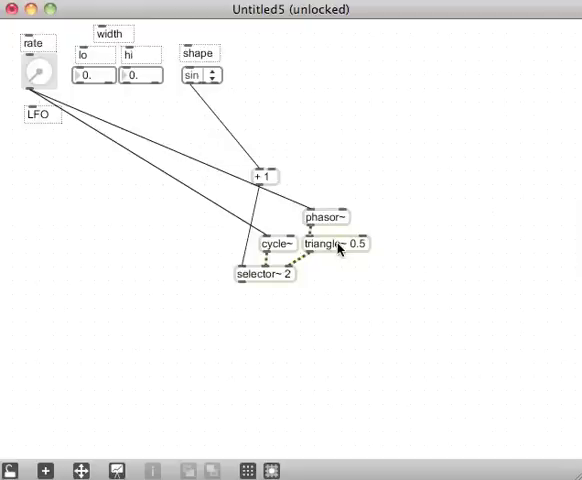
mouse_move(196, 210)
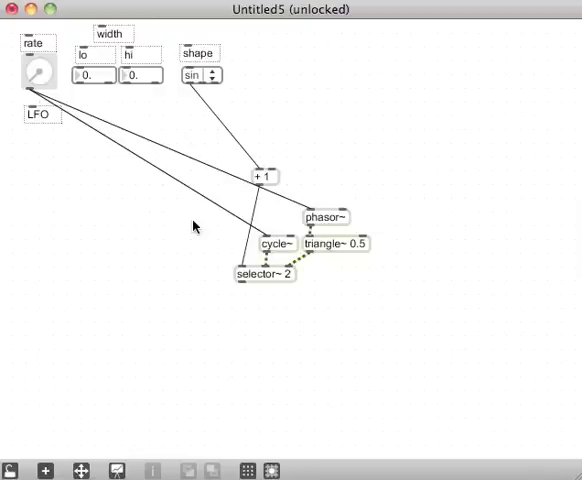
mouse_move(235, 307)
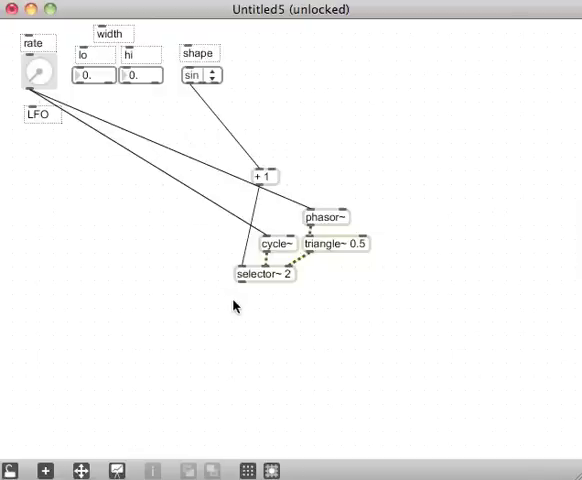
mouse_move(310, 252)
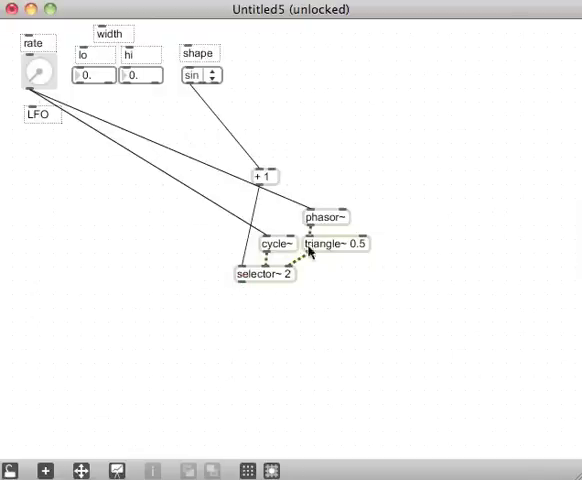
mouse_move(249, 303)
text(+~ 1)
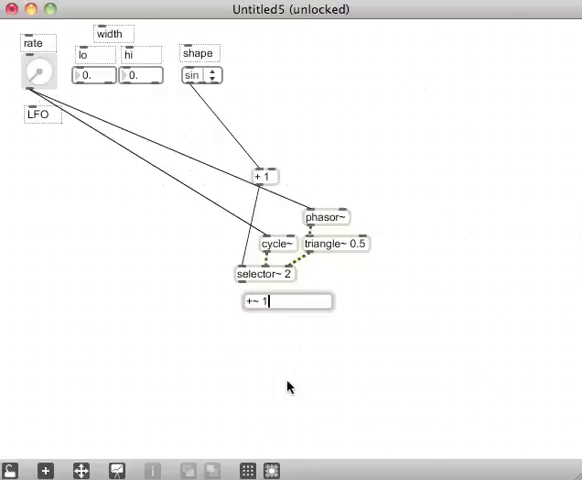
mouse_move(247, 289)
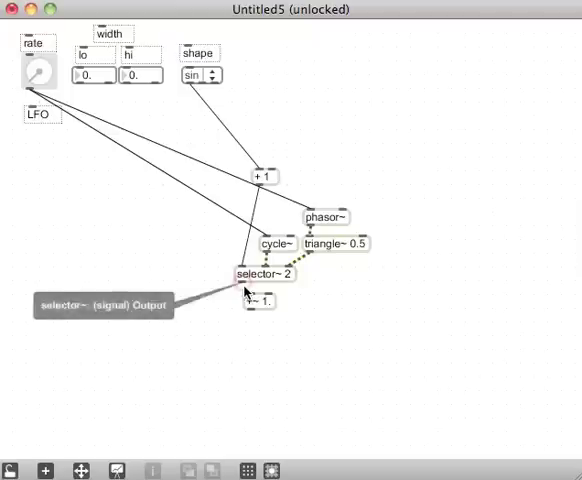
Patch selector~ 2 into +~ 1. and duplicate the object below.
drag(263, 300, 248, 340)
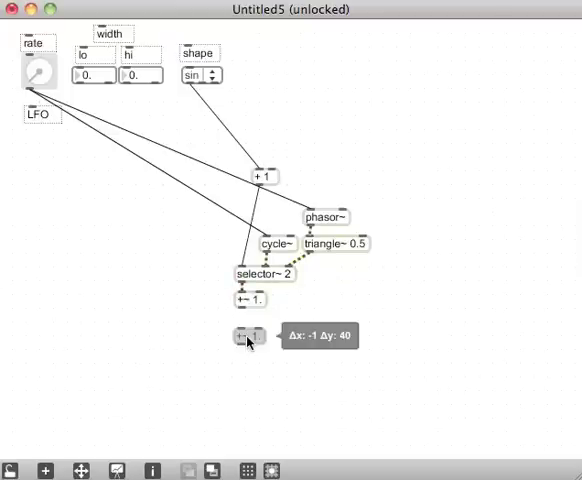
drag(248, 335, 248, 325)
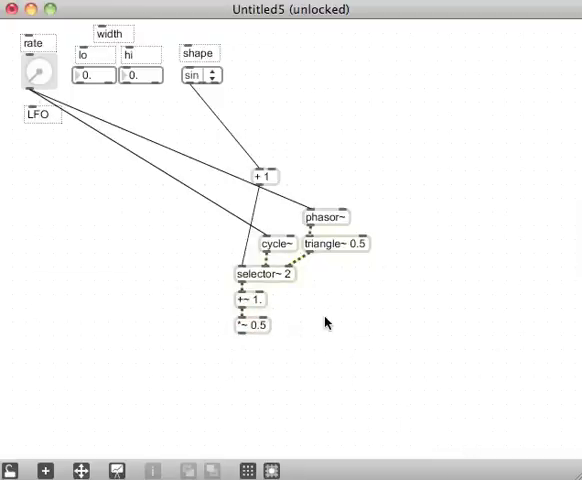
mouse_move(150, 305)
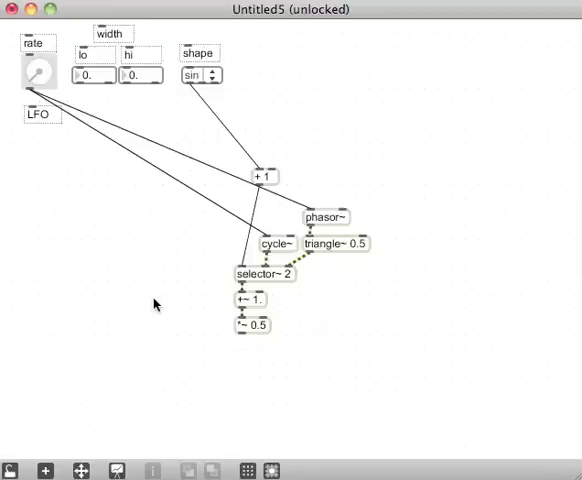
mouse_move(163, 305)
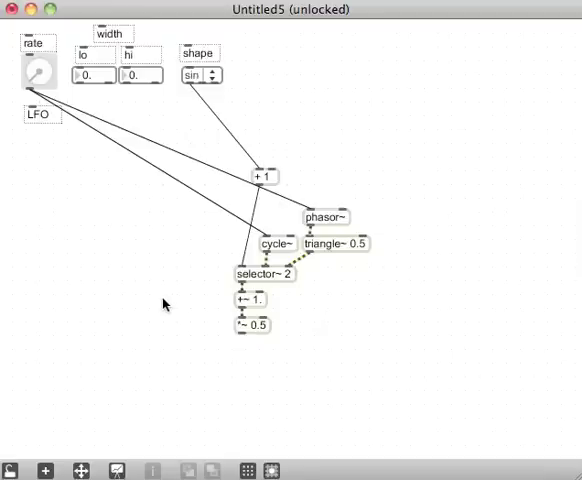
mouse_move(258, 337)
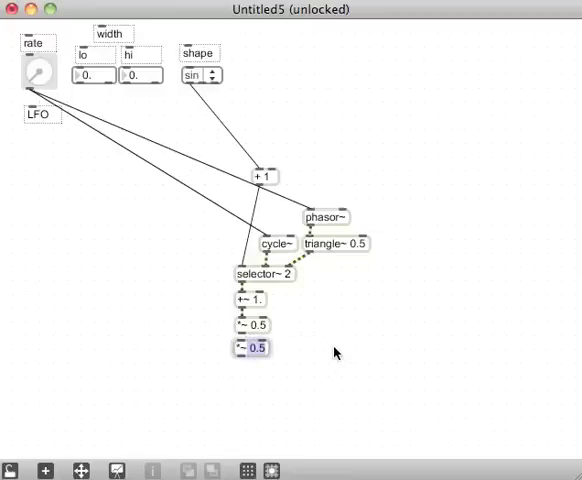
Turn the copy into *~ fed by *~ 0.5, and add a t b f object.
click(253, 347)
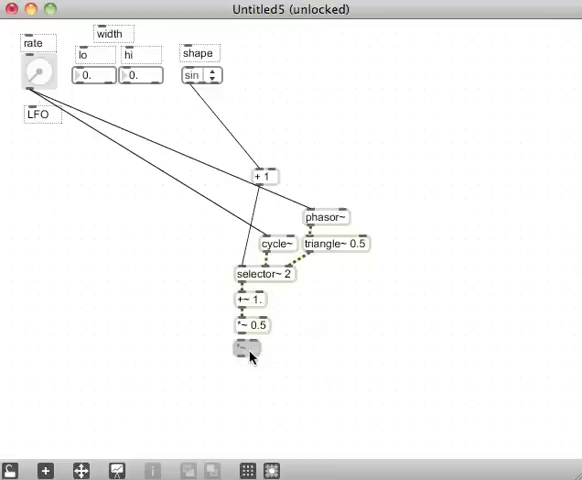
drag(245, 348, 213, 358)
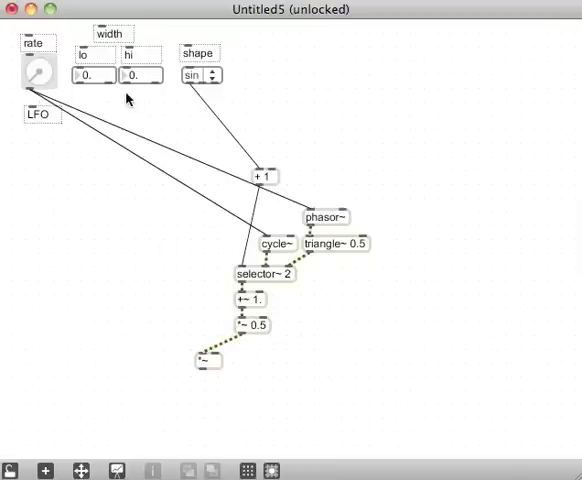
mouse_move(92, 91)
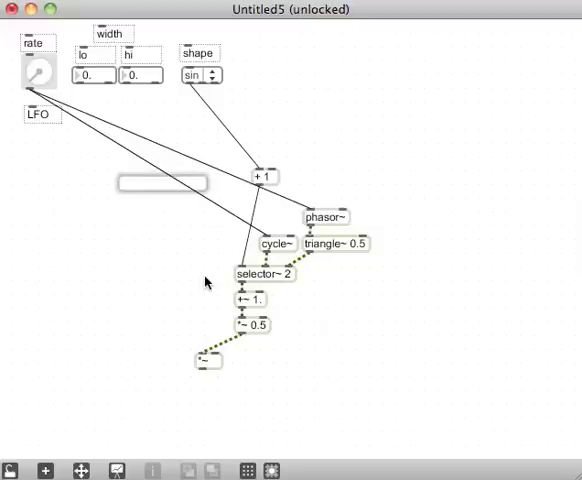
click(163, 183)
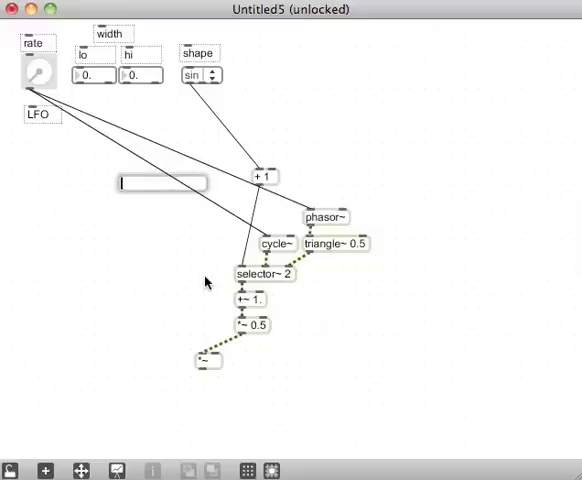
text(0.)
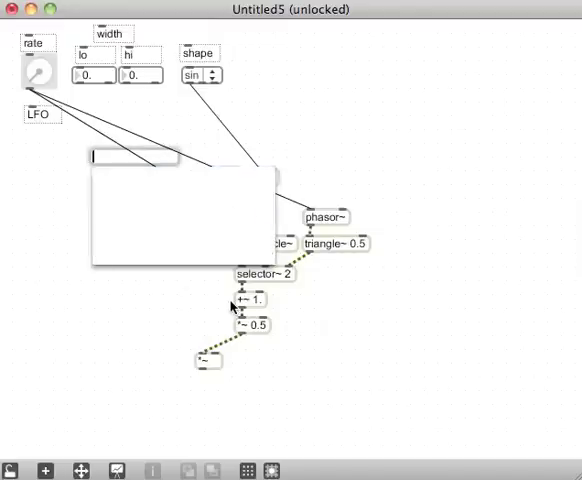
text(t b f)
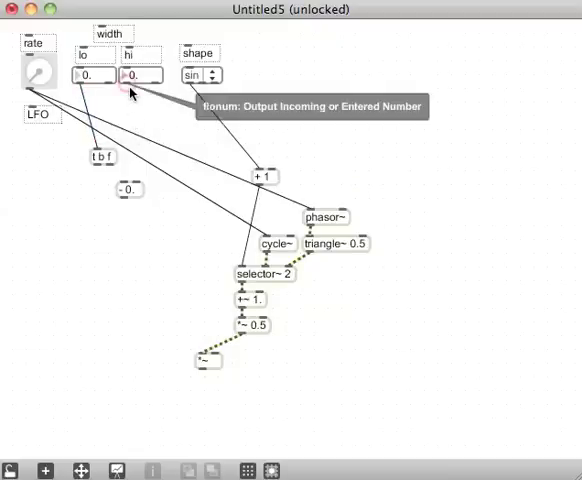
mouse_move(177, 210)
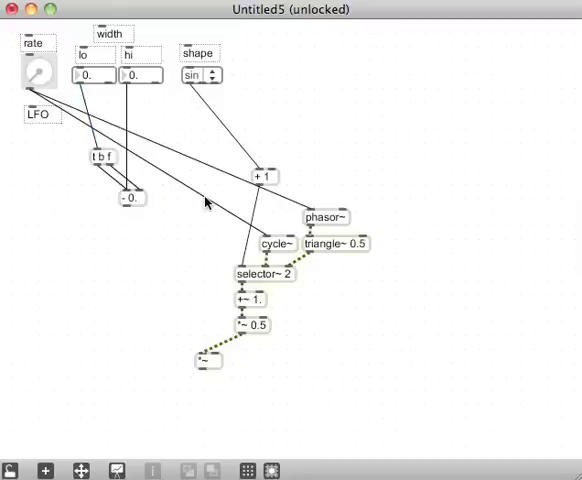
mouse_move(188, 300)
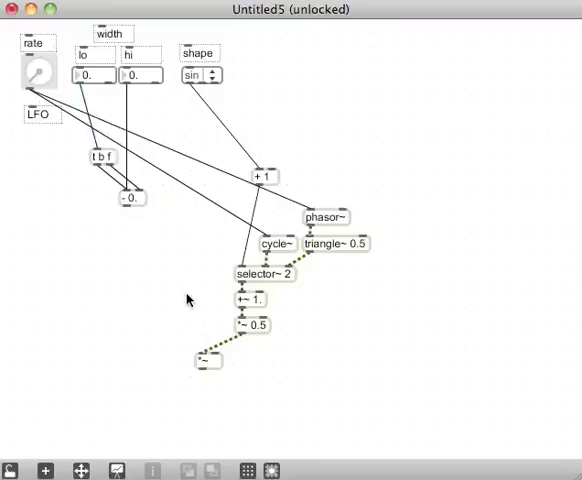
mouse_move(127, 226)
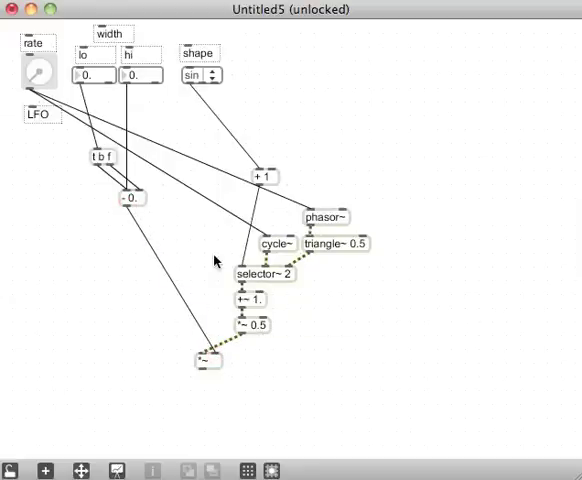
mouse_move(186, 374)
text(+~)
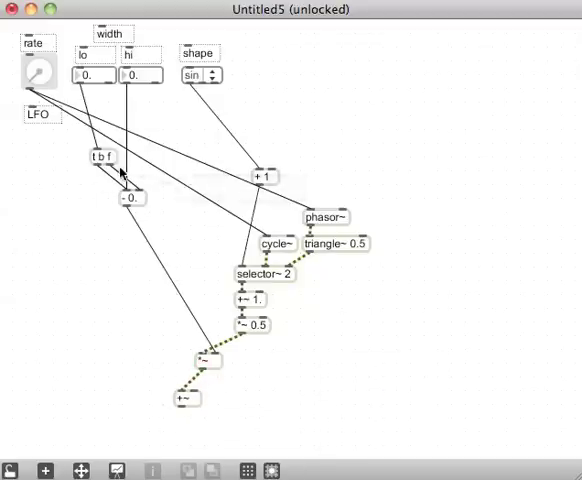
mouse_move(185, 397)
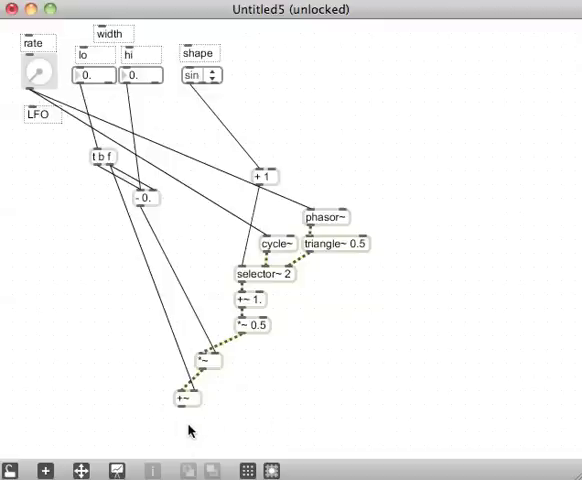
Add an outlet under +~ and a connected loadmess 1 object.
click(44, 470)
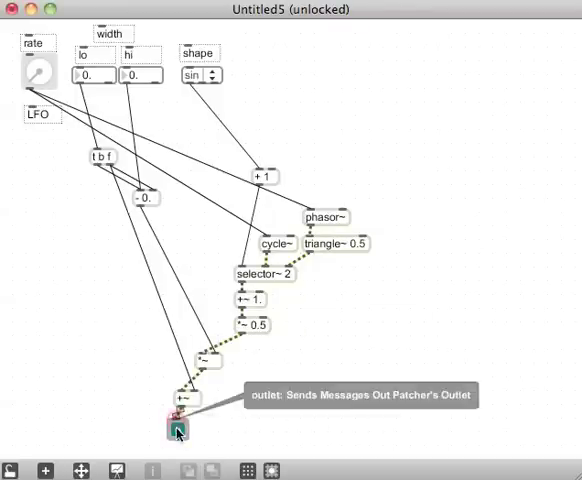
mouse_move(342, 406)
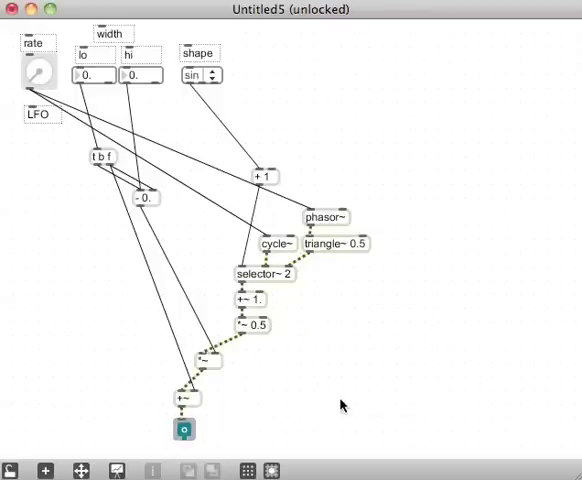
click(17, 468)
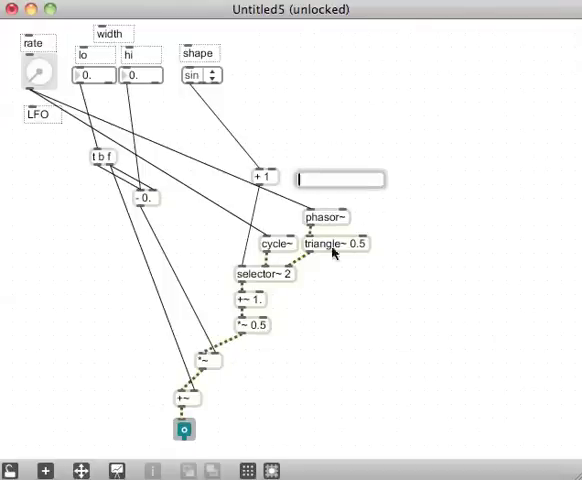
text(loadn)
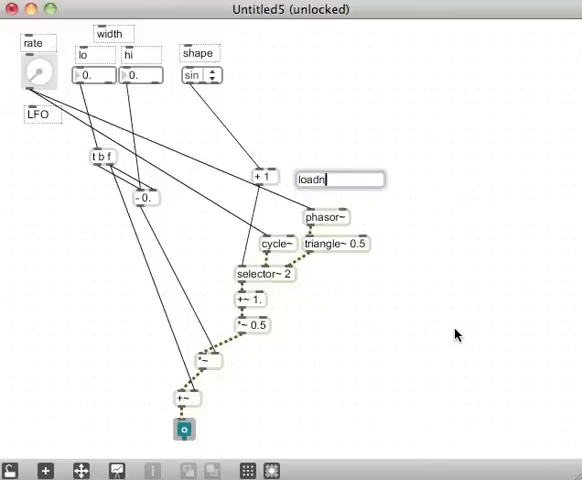
text(mess 1)
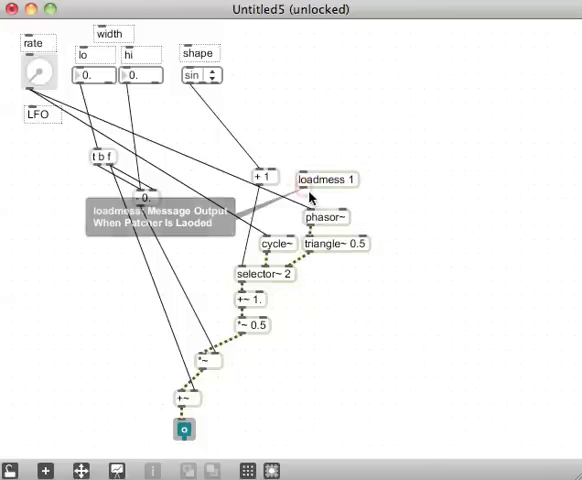
drag(327, 179, 320, 178)
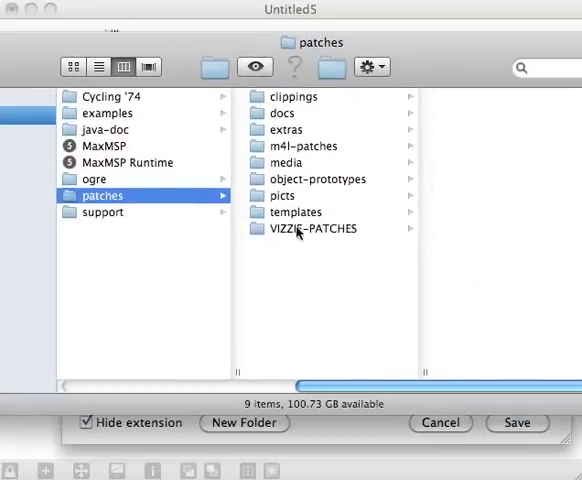
Browse VIZZIE-PATCHES and clippings, then return to the patches folder.
click(314, 229)
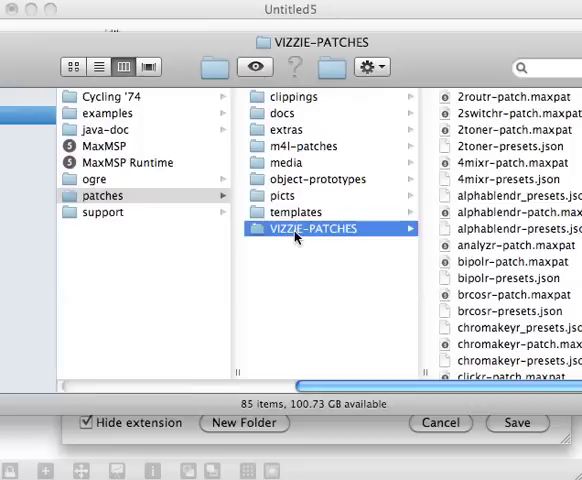
mouse_move(318, 240)
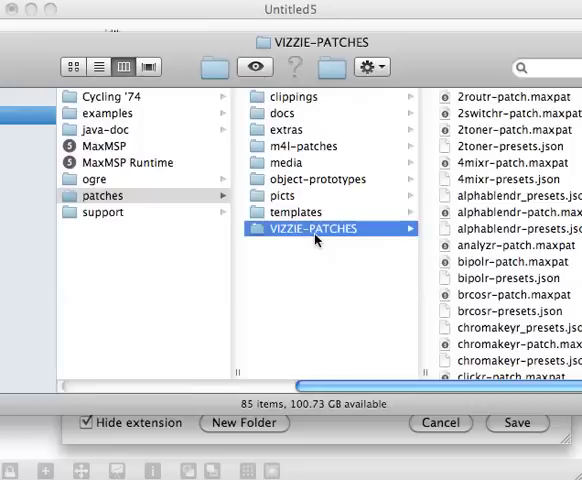
mouse_move(315, 105)
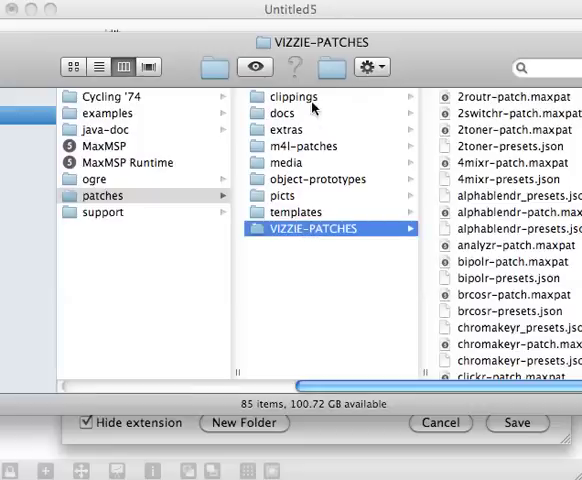
mouse_move(349, 249)
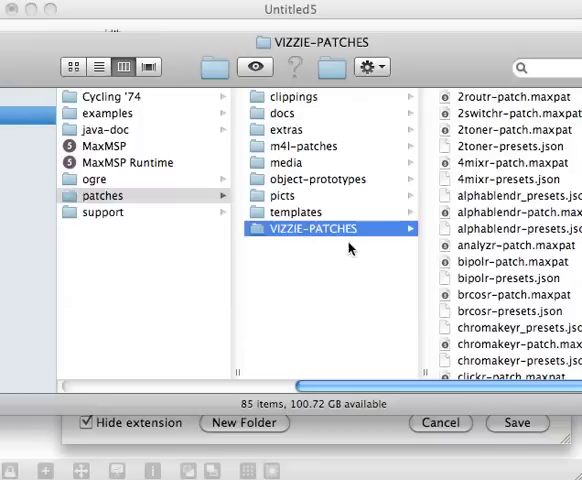
click(291, 97)
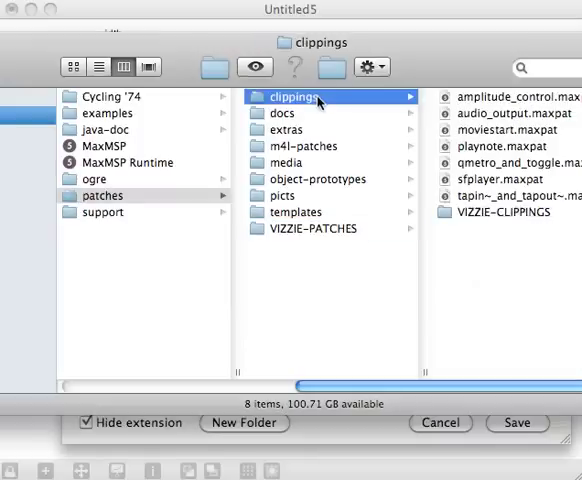
mouse_move(328, 267)
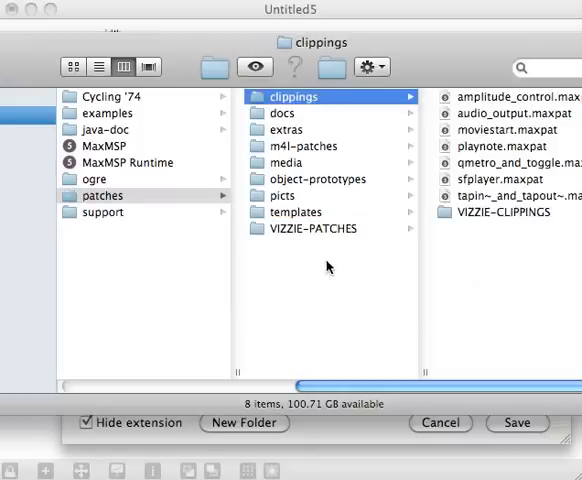
click(101, 195)
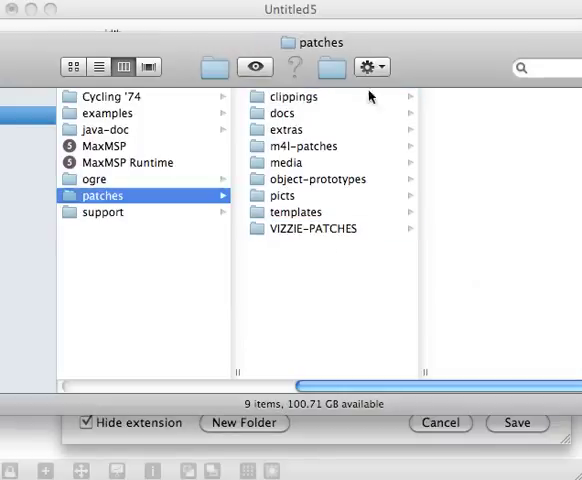
mouse_move(294, 264)
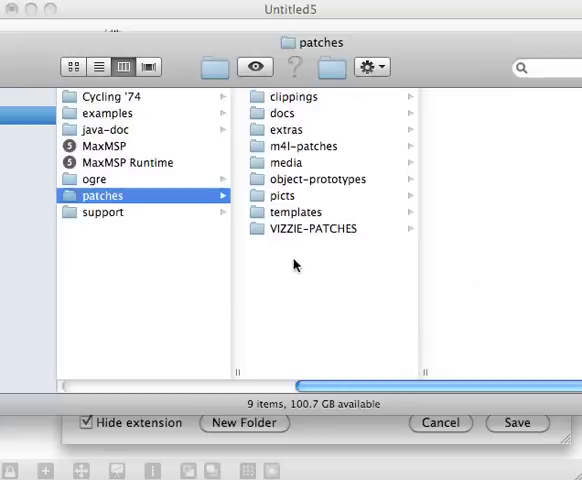
mouse_move(220, 88)
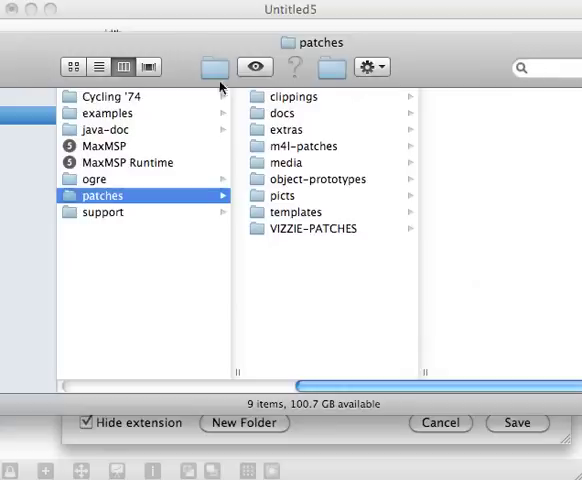
mouse_move(187, 60)
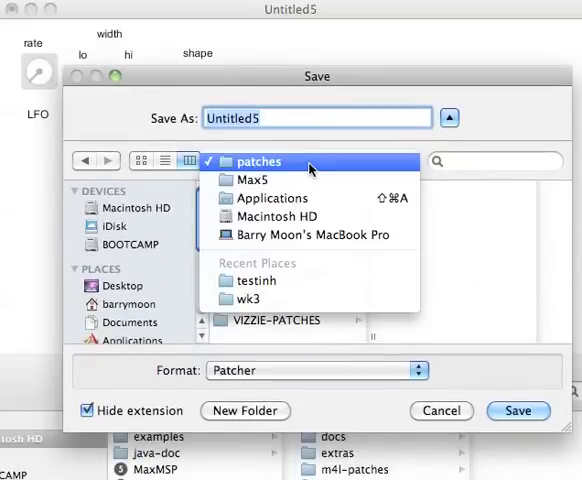
Create a modulah folder inside patches and save the patcher there as lfo-patch.
click(258, 161)
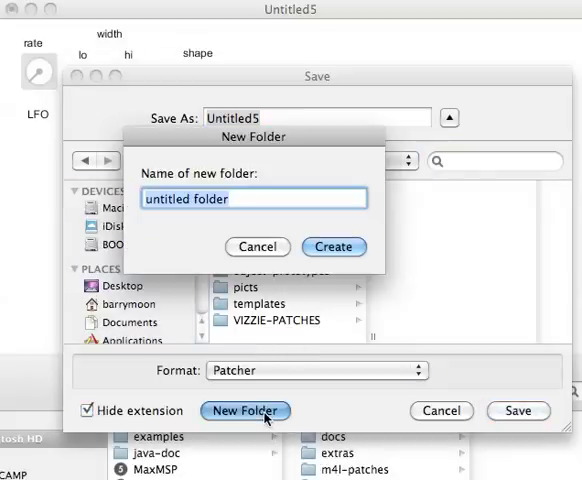
text(modu)
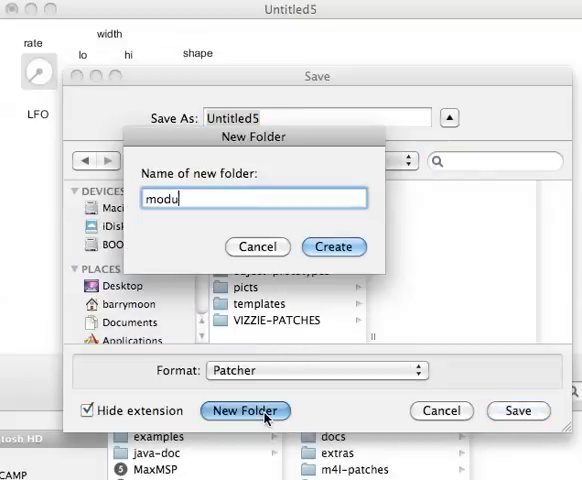
text(lah)
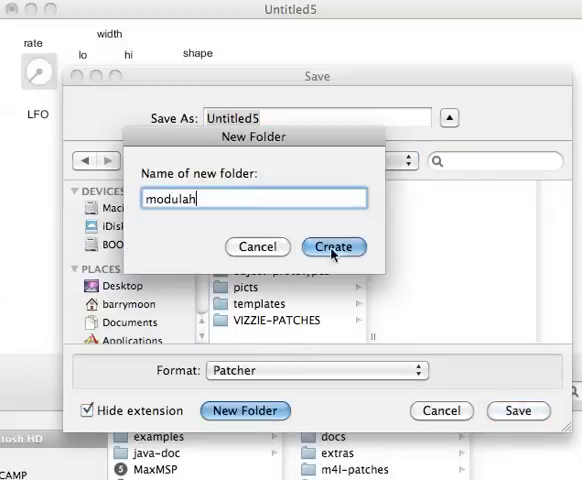
click(333, 247)
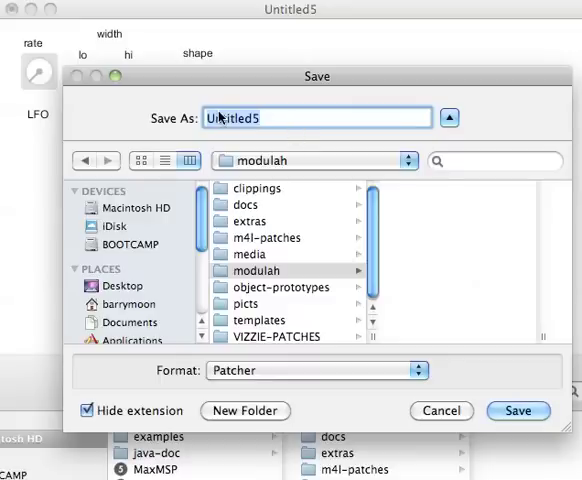
text(lfo-patch)
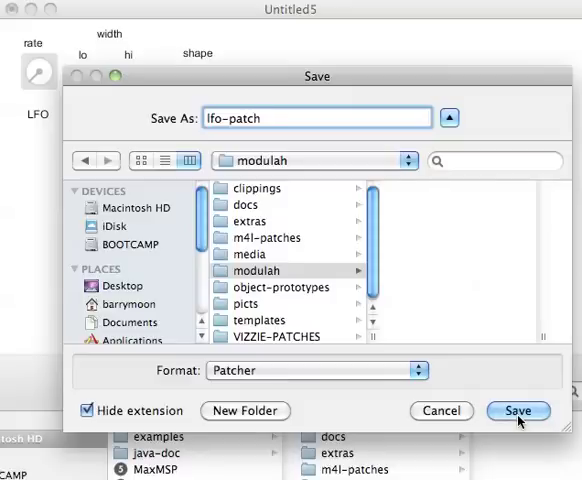
click(518, 411)
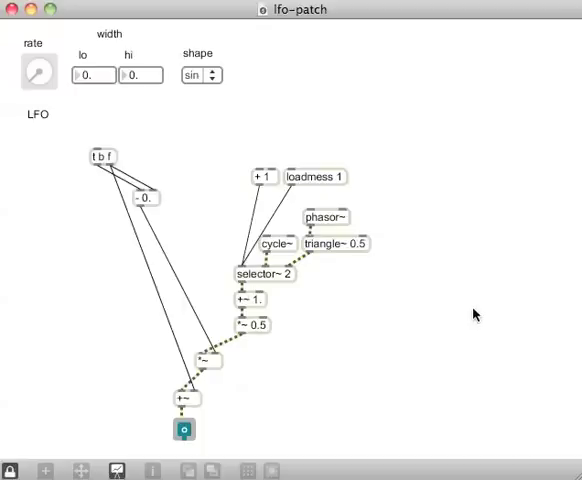
mouse_move(412, 151)
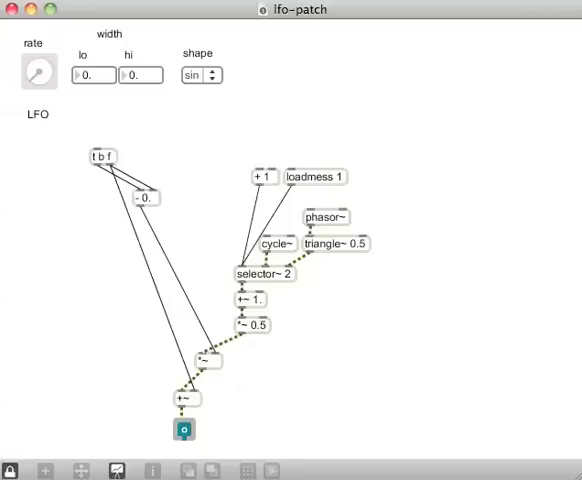
mouse_move(391, 192)
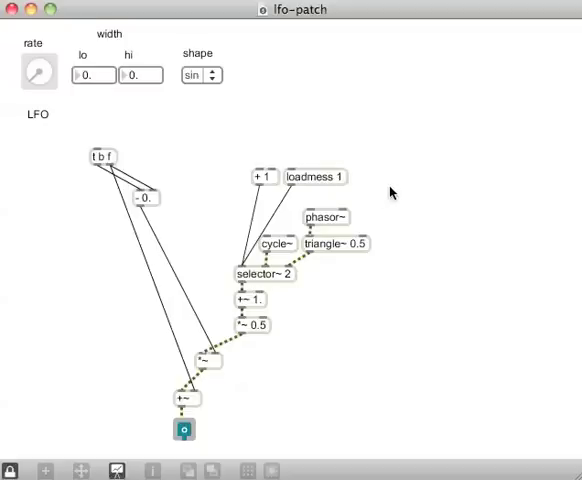
mouse_move(396, 180)
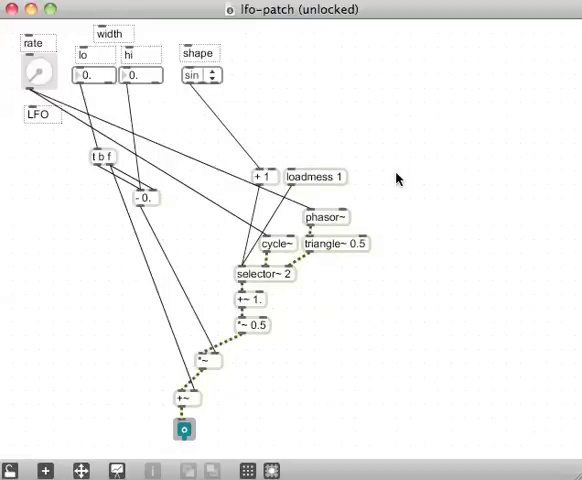
mouse_move(370, 182)
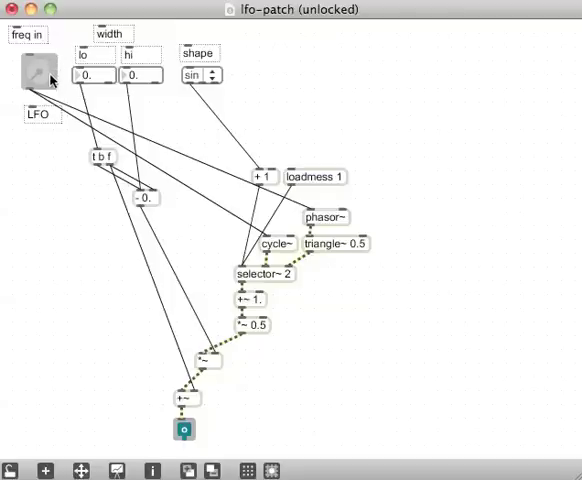
Drag-select the patch cords leaving the freq in dial.
drag(38, 80, 308, 207)
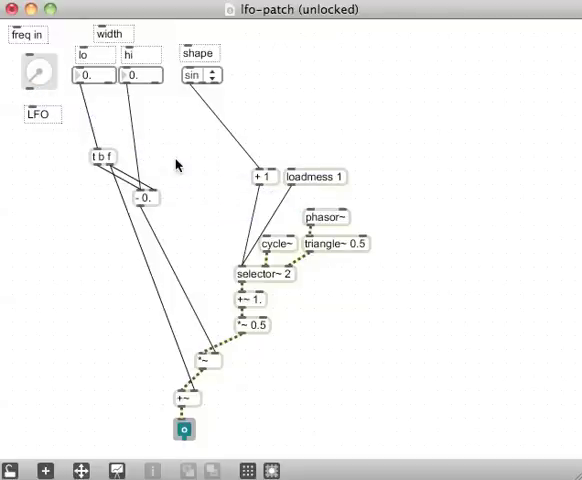
mouse_move(409, 212)
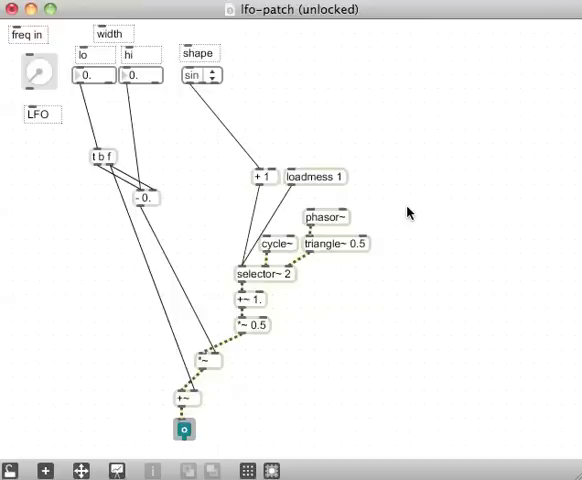
mouse_move(391, 247)
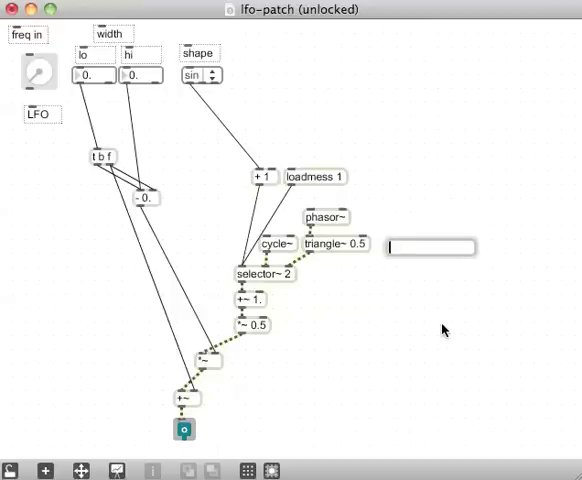
Create a rect~ object and position it next to triangle~ 0.5.
text(rect~)
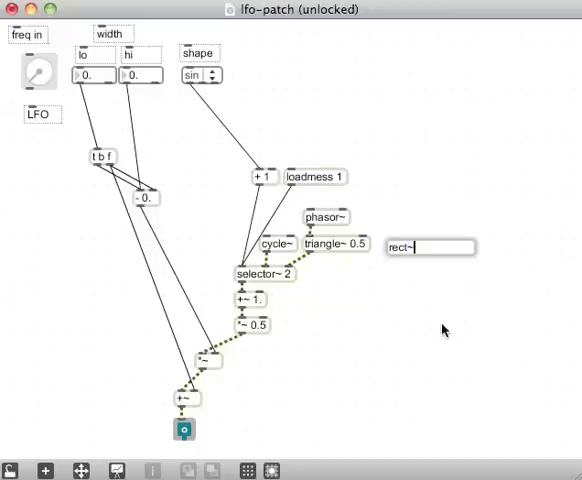
drag(428, 247, 405, 247)
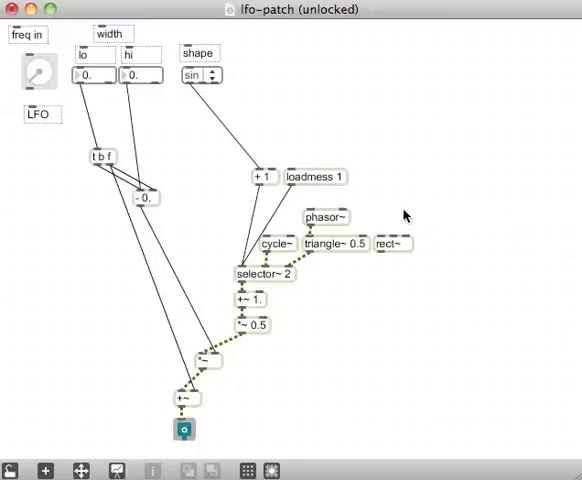
mouse_move(197, 240)
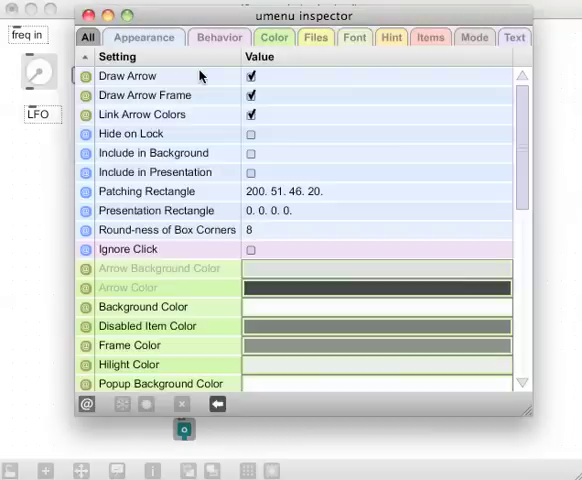
Change the umenu items to sin, tri, rect and select rect.
scroll(down, 3)
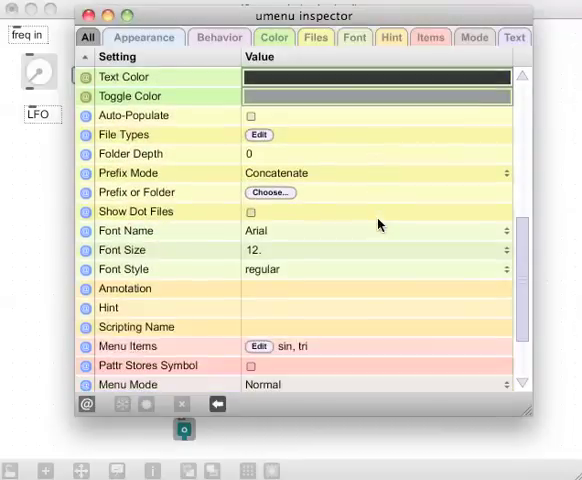
scroll(down, 3)
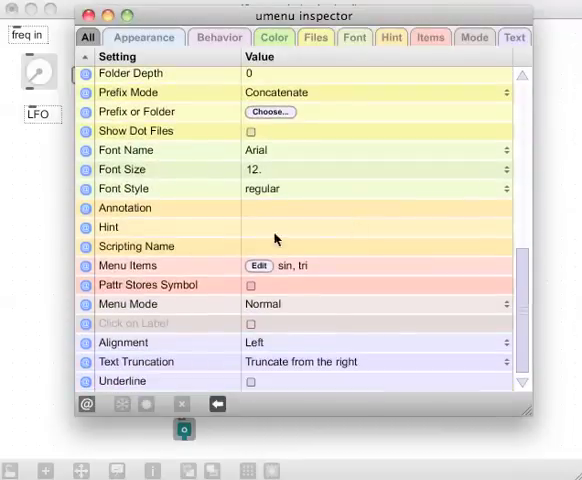
click(258, 265)
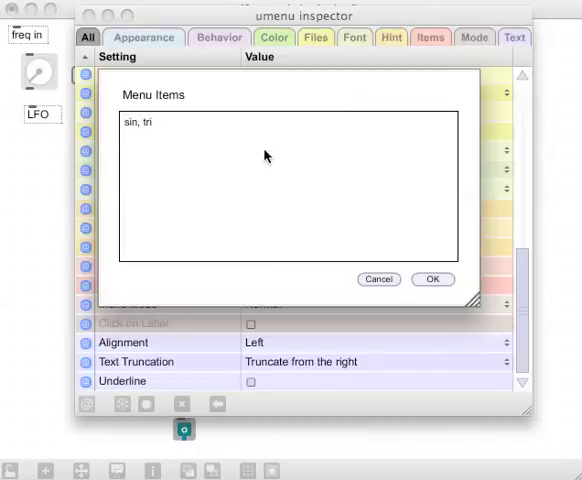
text(, s)
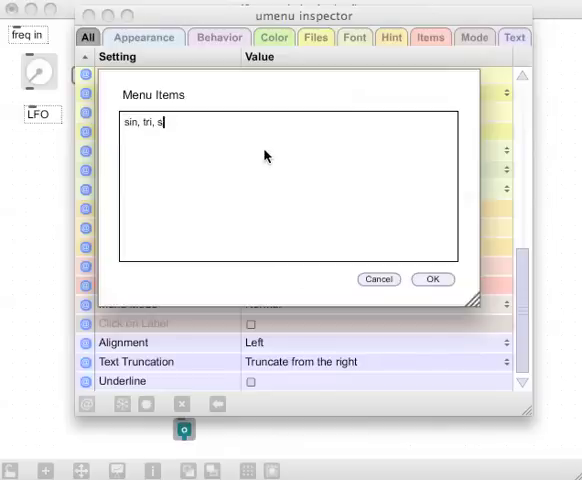
text(rec)
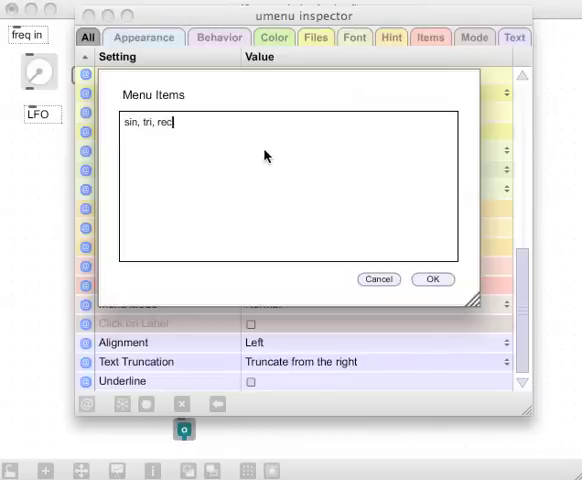
click(432, 279)
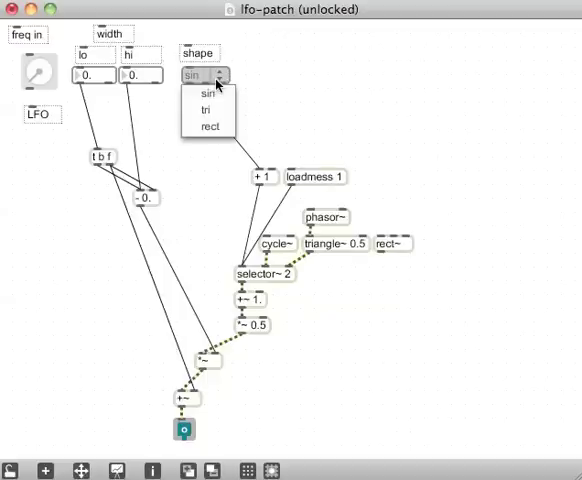
click(208, 124)
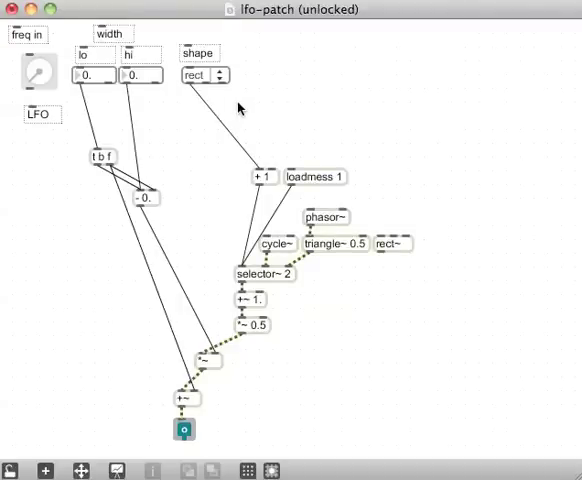
mouse_move(152, 57)
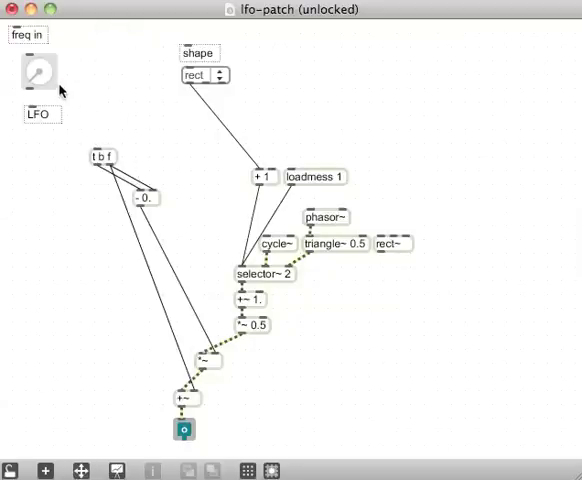
Move the frequency dial further right and create an mtof~ object.
drag(38, 72, 115, 80)
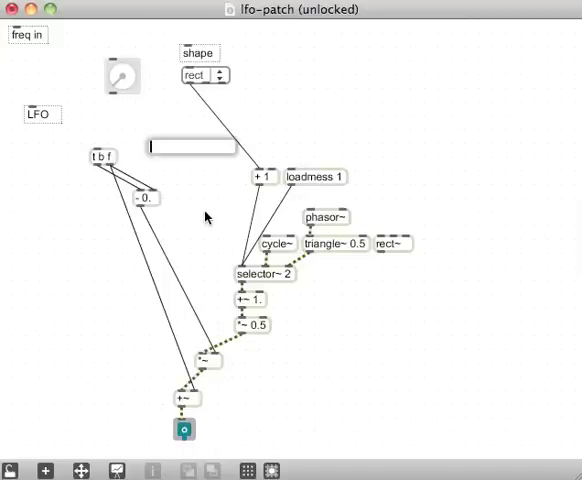
text(mtof)
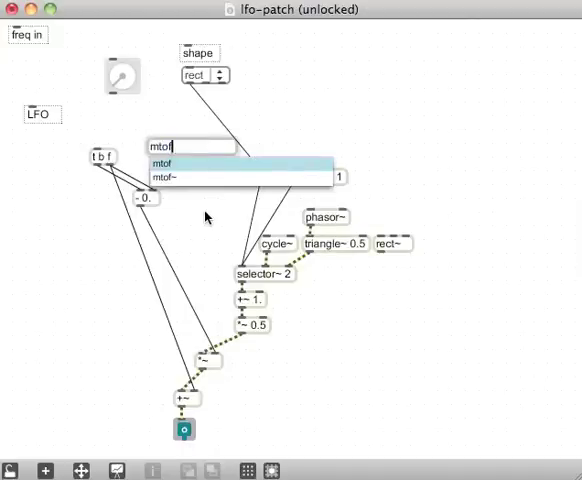
click(175, 178)
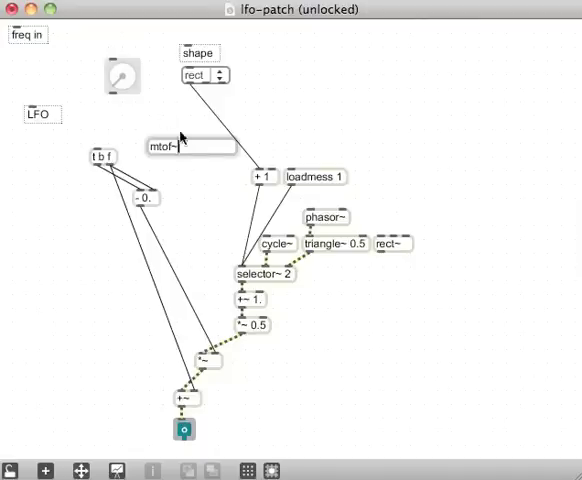
mouse_move(117, 100)
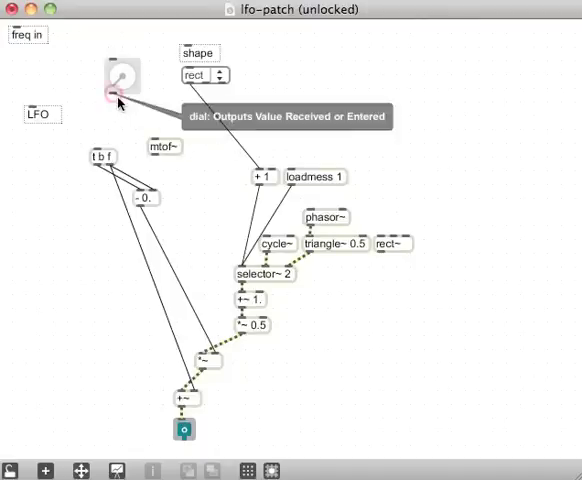
mouse_move(160, 148)
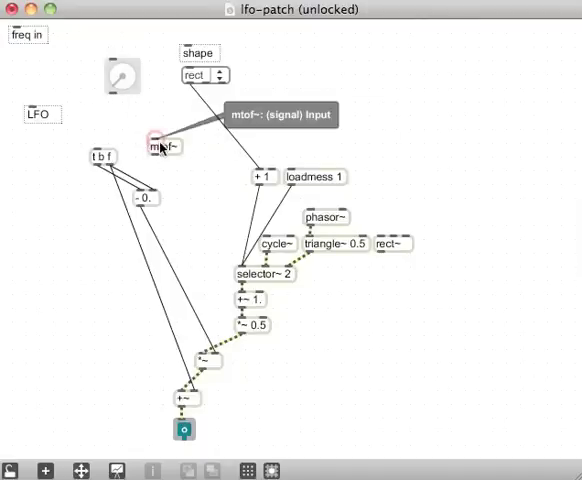
mouse_move(210, 206)
text(sig~)
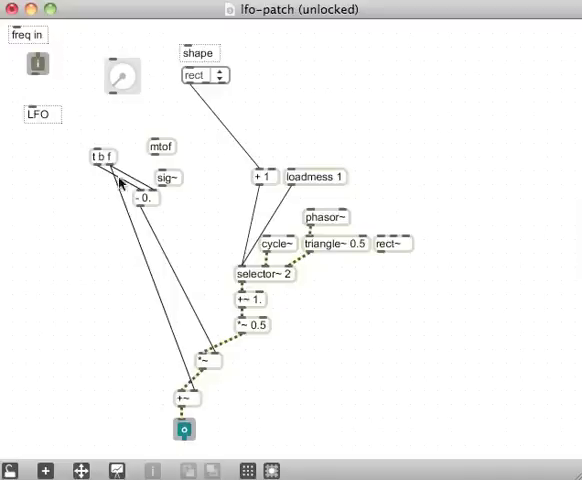
mouse_move(358, 258)
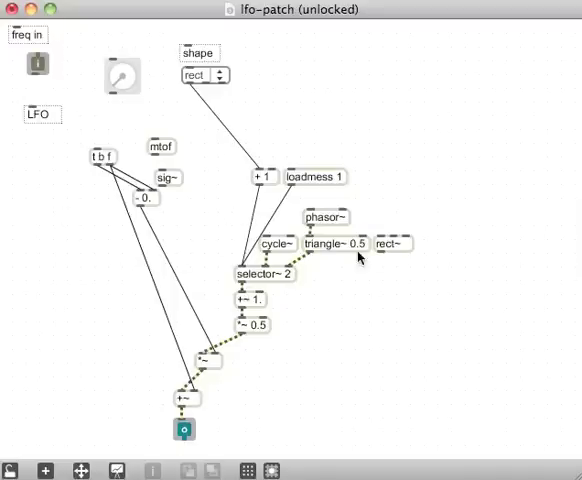
mouse_move(85, 147)
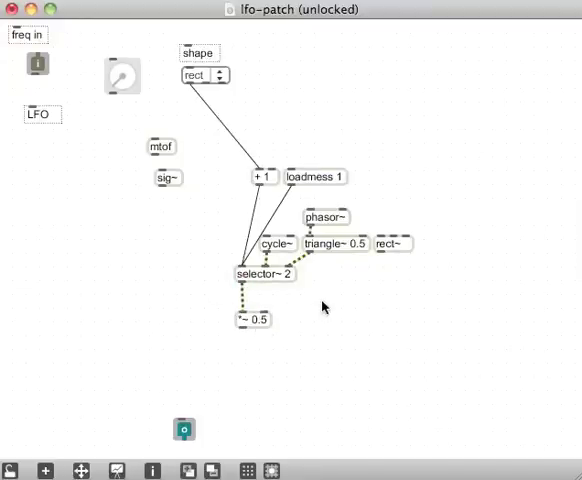
mouse_move(111, 153)
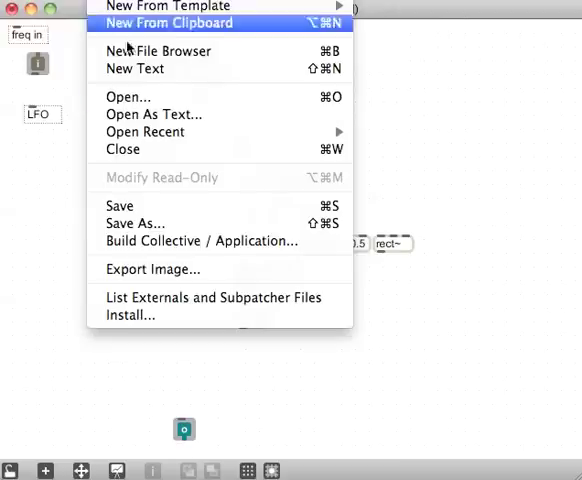
Begin saving the patch under the new name vco-patch.
click(135, 223)
text(vco-patch)
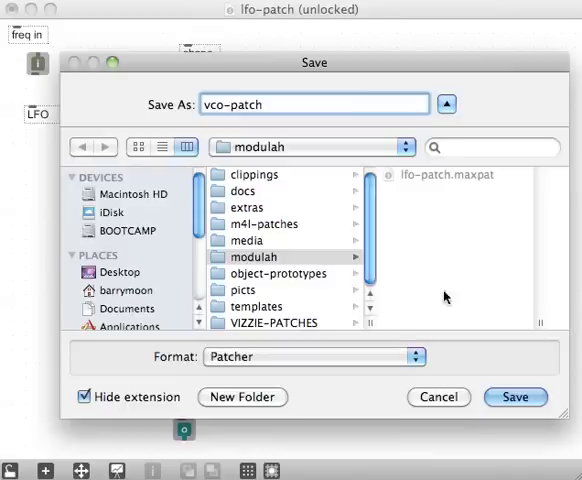
mouse_move(399, 240)
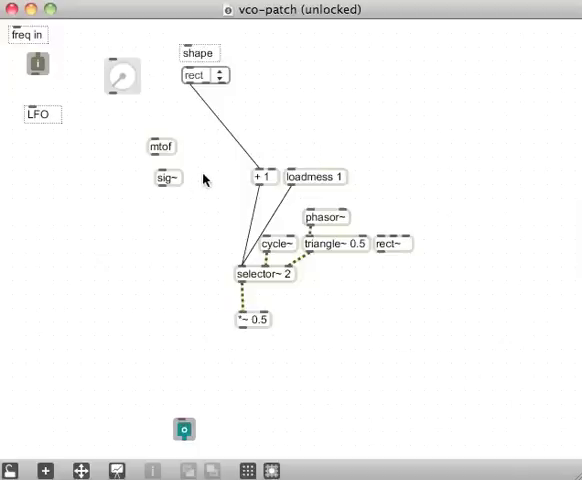
mouse_move(140, 138)
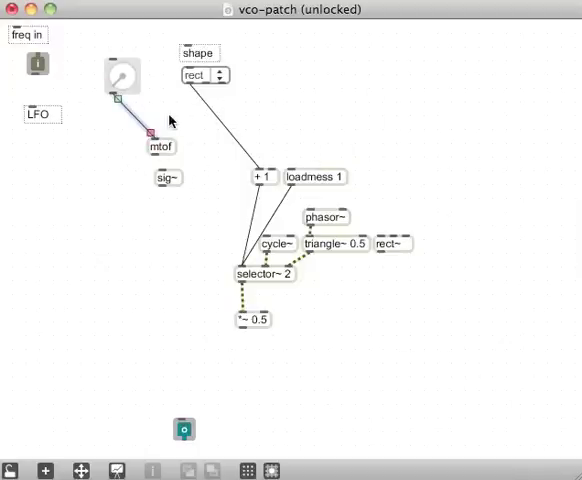
Connect the freq dial's outlet into mtof.
drag(170, 178, 169, 185)
text(VCO)
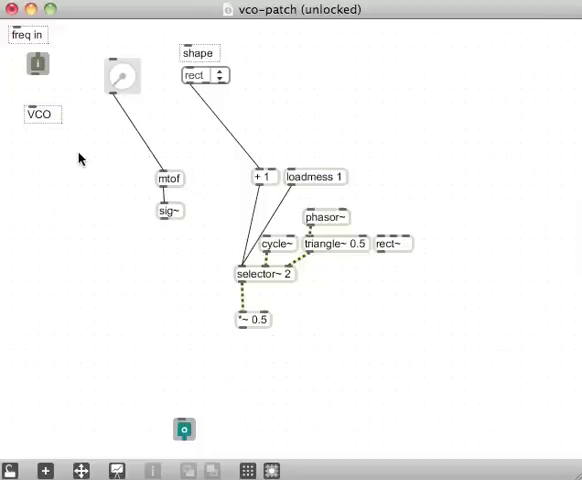
mouse_move(82, 160)
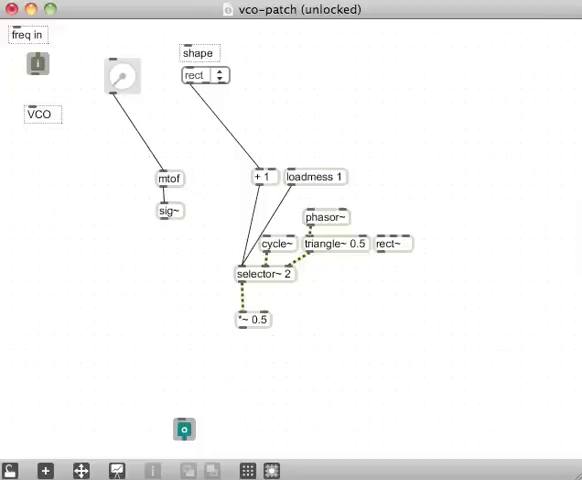
mouse_move(491, 341)
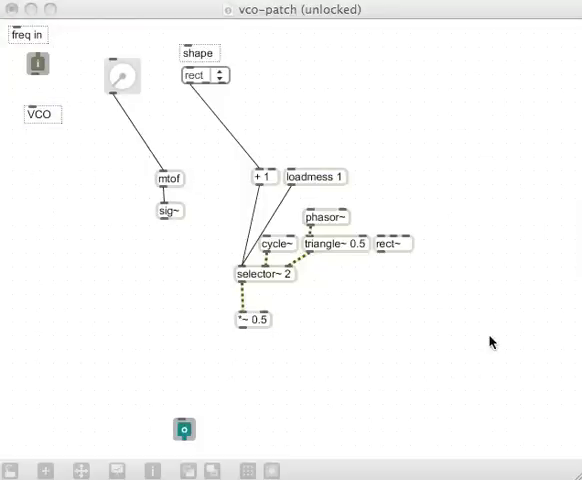
mouse_move(127, 243)
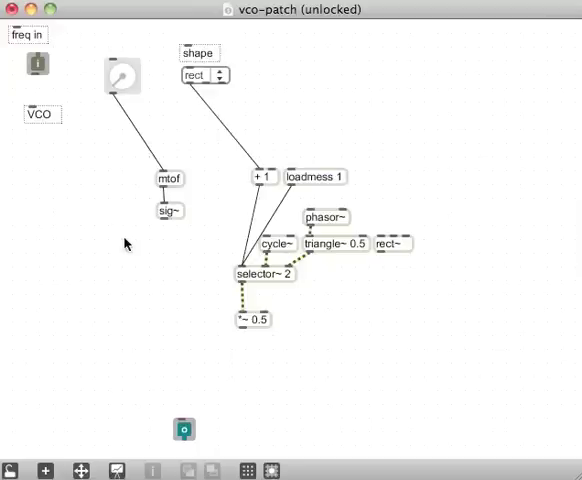
mouse_move(119, 169)
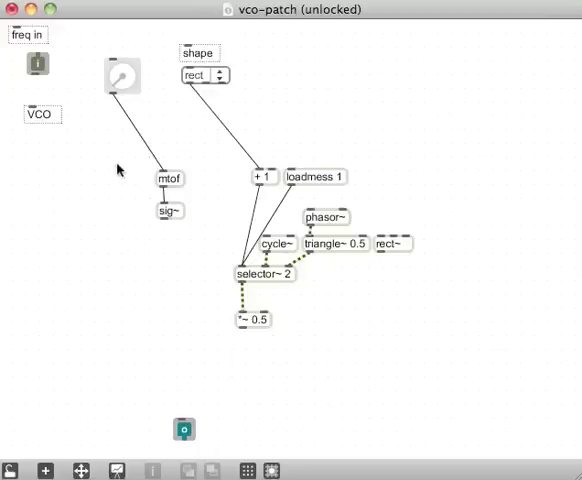
mouse_move(98, 228)
text(select)
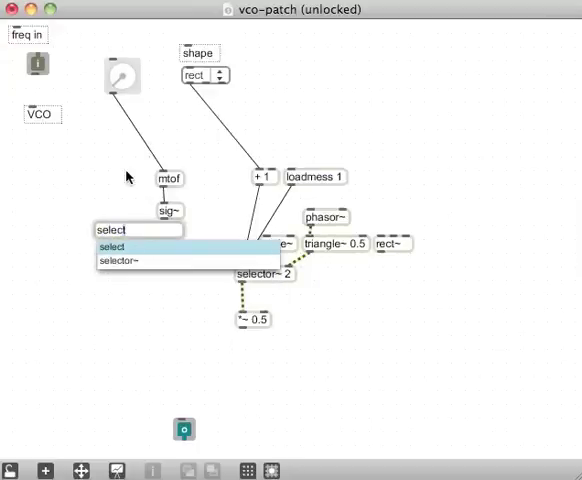
Create a new selector~ 2 object below sig~ from the suggestions.
click(116, 259)
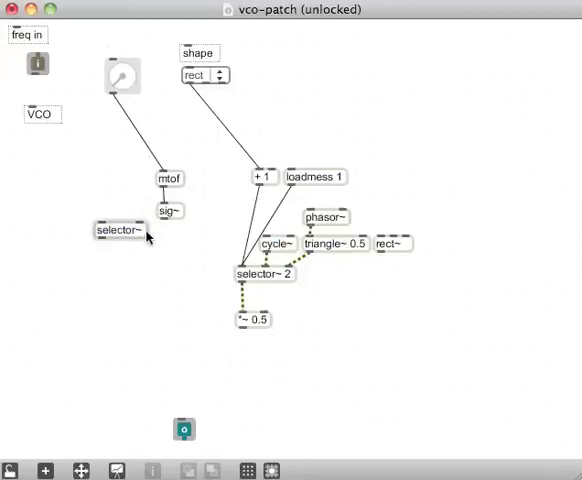
click(119, 229)
text( 2)
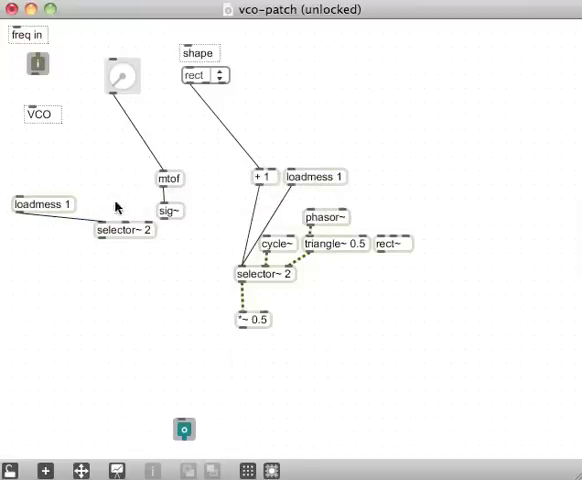
mouse_move(166, 212)
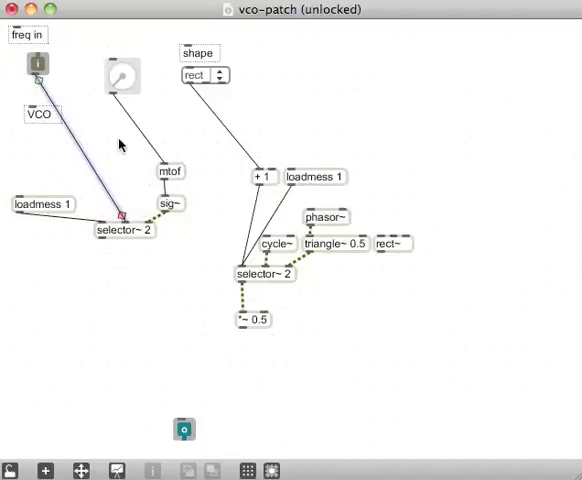
mouse_move(110, 245)
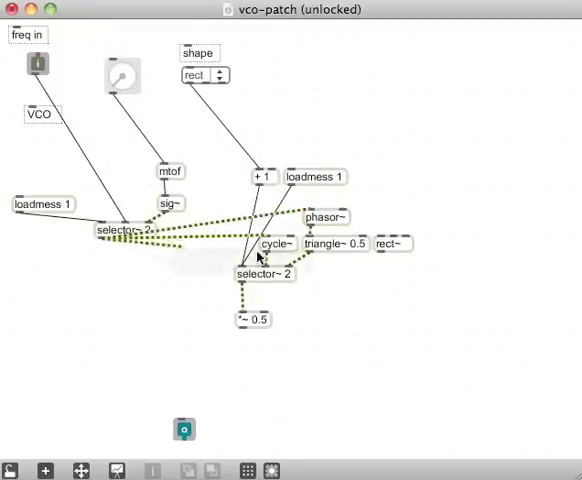
Cable selector~ 2 into the cycle~, phasor~ and rect~ oscillator inlets.
drag(243, 195, 405, 310)
text(3)
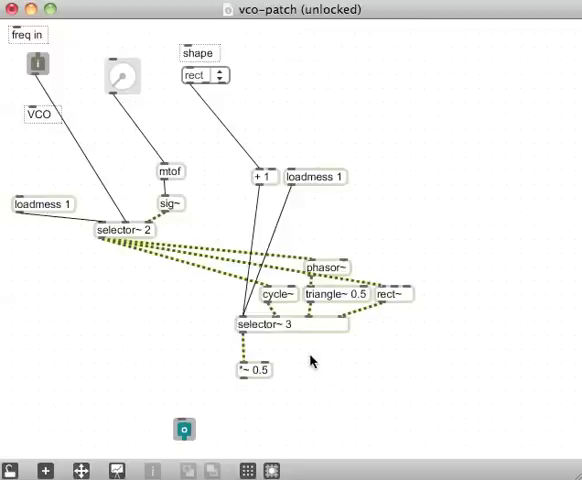
mouse_move(314, 366)
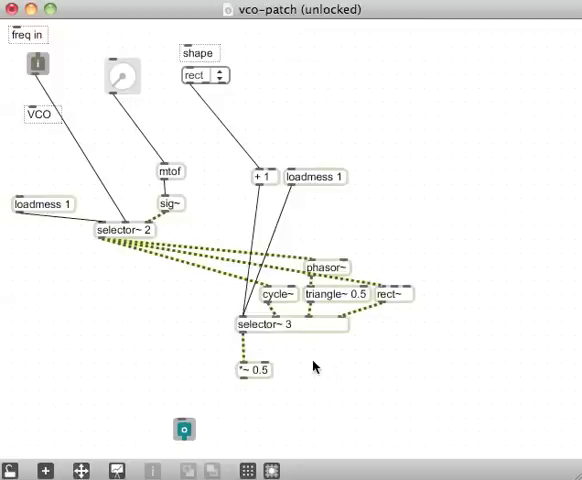
mouse_move(290, 63)
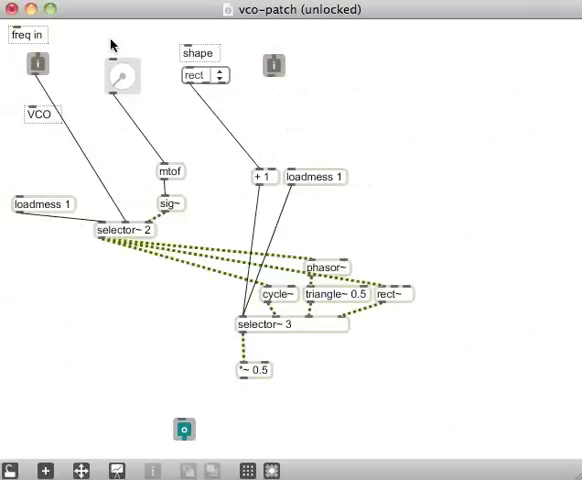
Label the second inlet 'amp in' and create a clip~ -0.2 0.2 object.
drag(12, 34, 277, 54)
text(amp in)
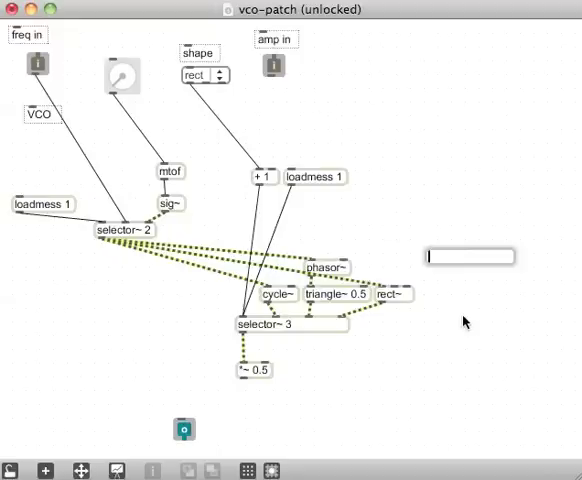
text(clip~)
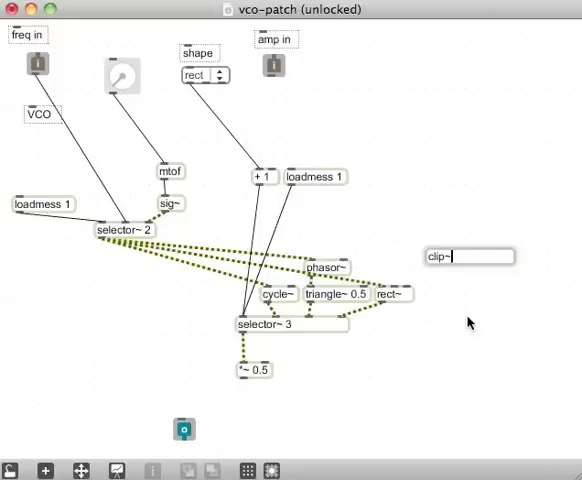
text(-0.)
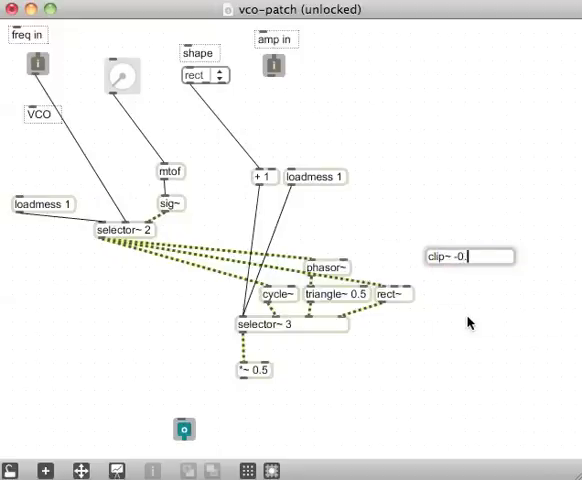
text(2 0.2)
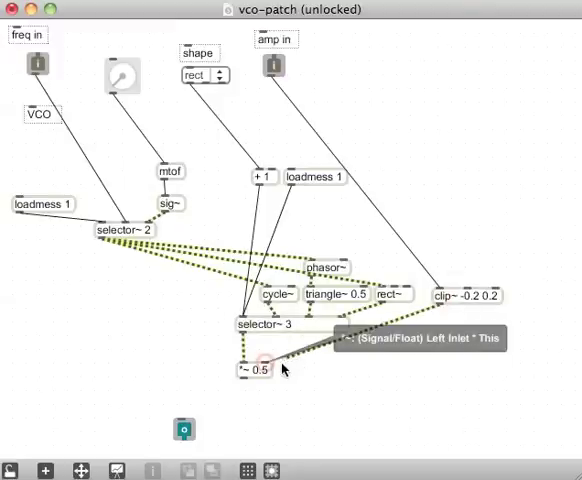
mouse_move(357, 379)
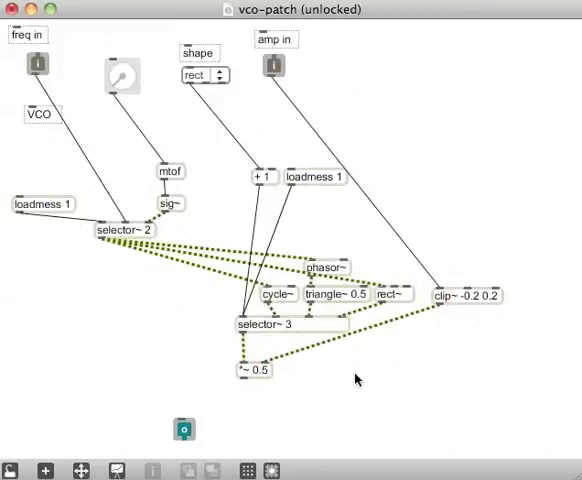
mouse_move(508, 300)
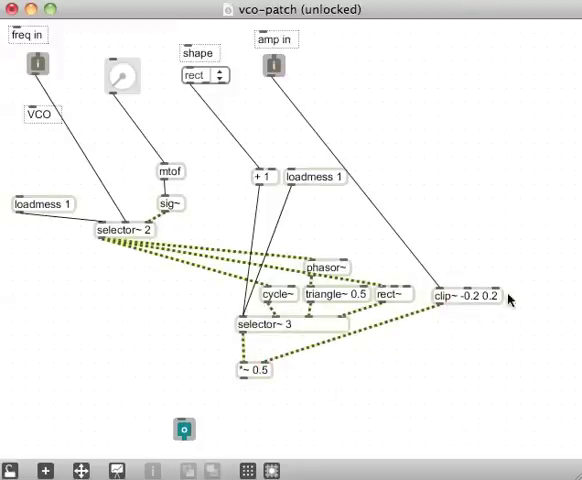
mouse_move(272, 413)
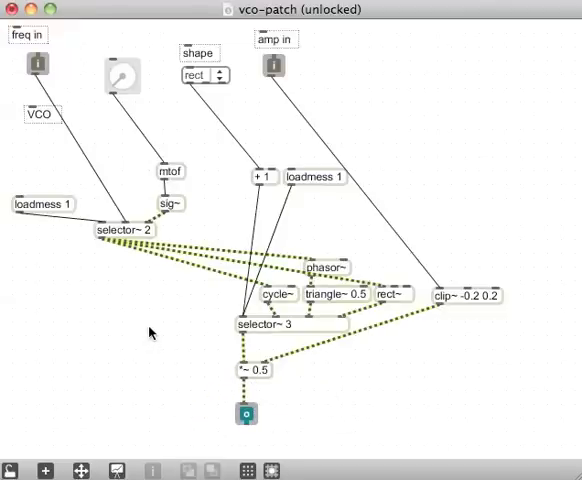
mouse_move(133, 202)
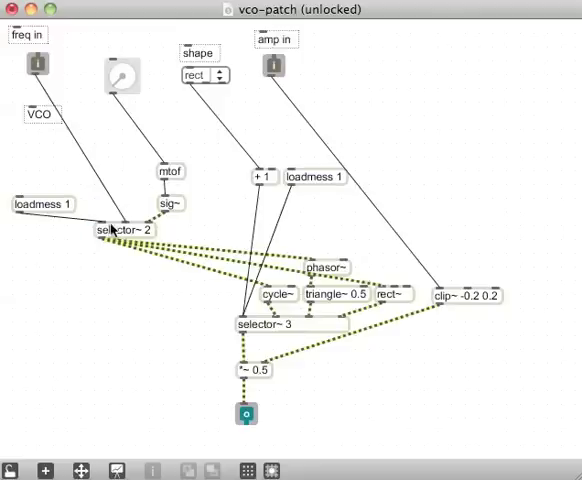
mouse_move(88, 76)
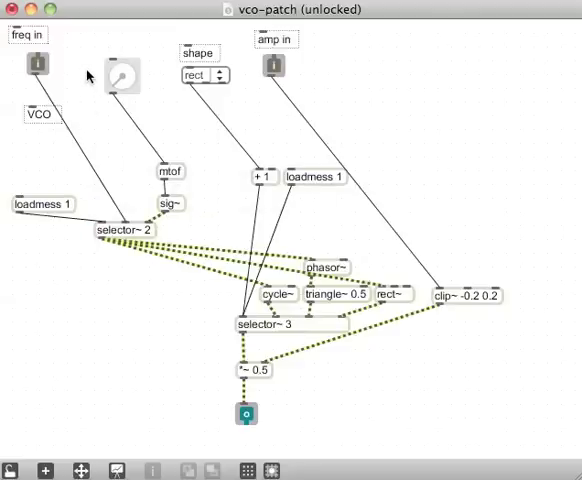
mouse_move(80, 64)
text(+)
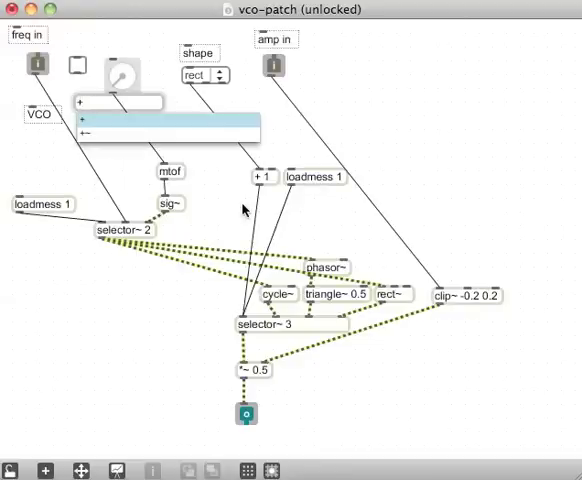
mouse_move(79, 65)
text( 1)
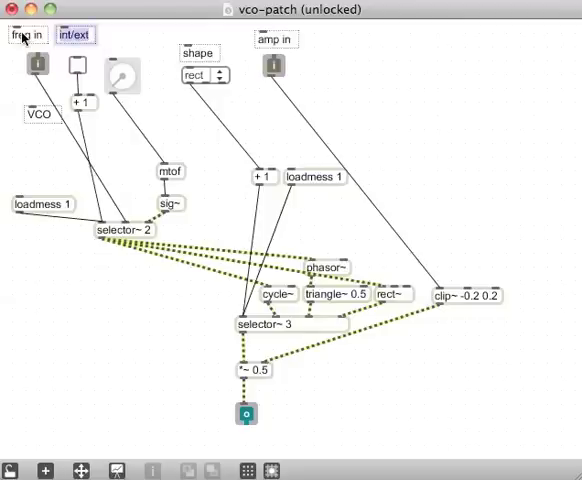
Finish the ext/int comment label and drag within the VCO patch.
click(73, 34)
text(ext/int)
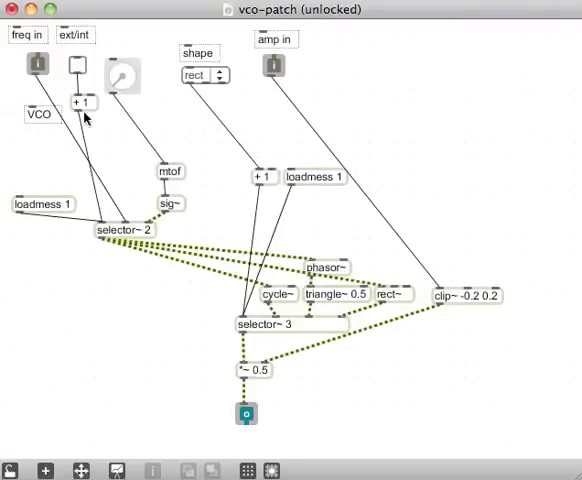
drag(88, 104, 128, 180)
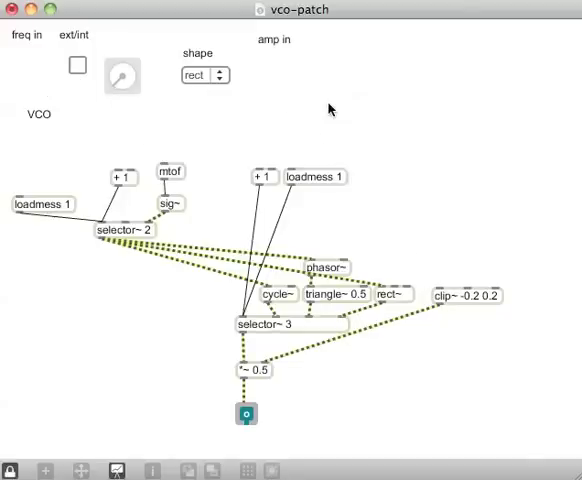
mouse_move(120, 63)
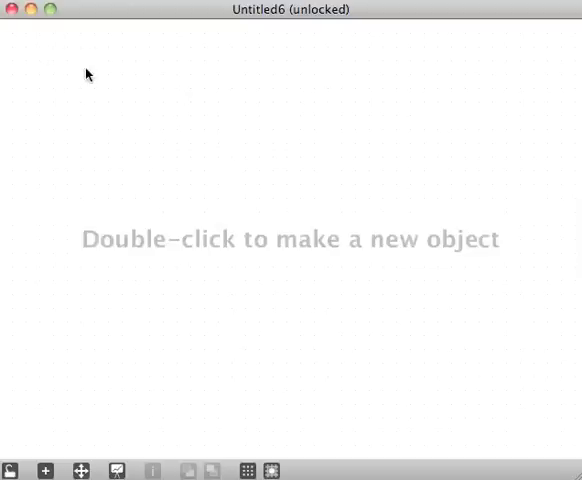
Create a bpatcher and browse to the modulah folder to choose its patcher file.
double_click(130, 79)
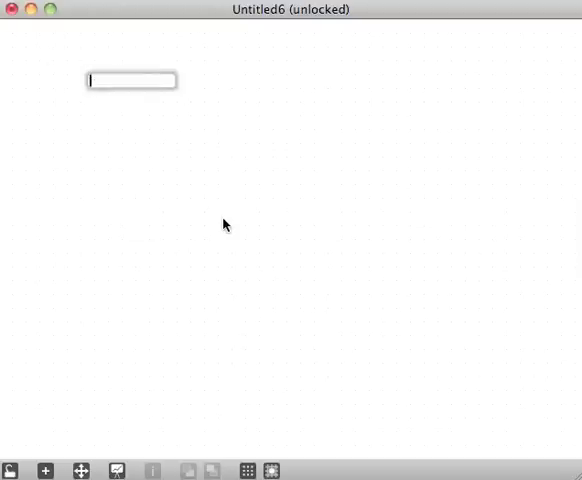
text(bpatcher)
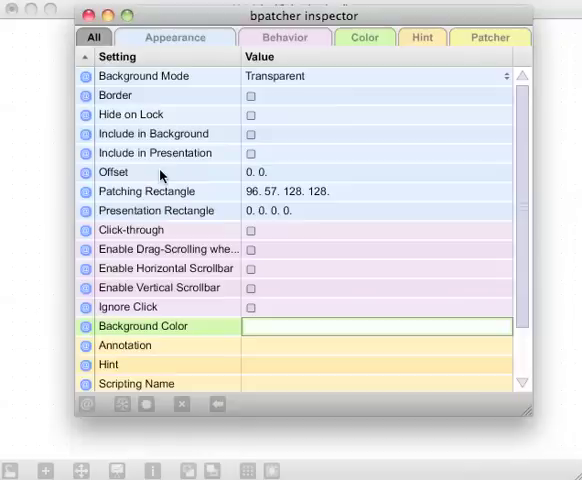
scroll(down, 3)
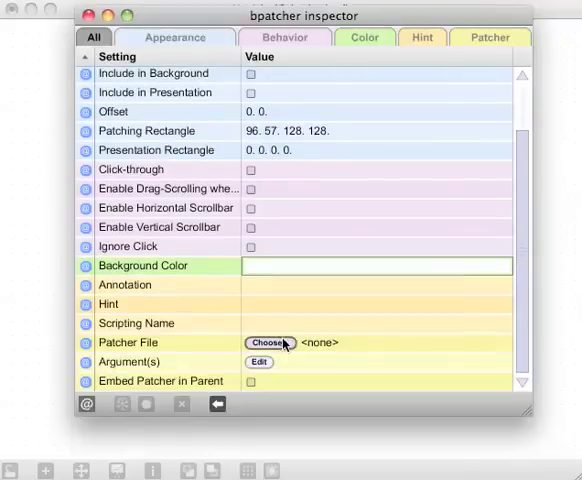
click(268, 342)
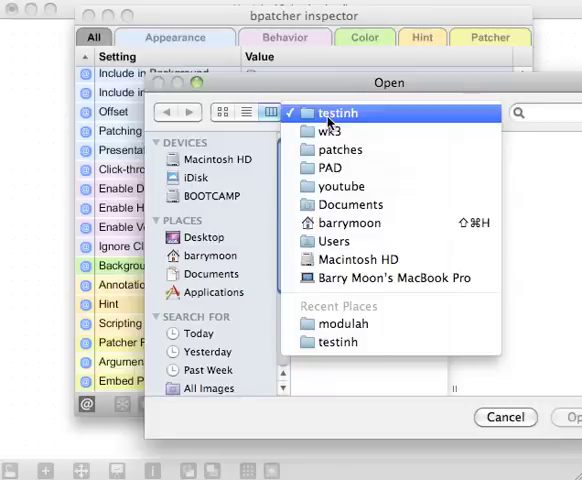
click(334, 241)
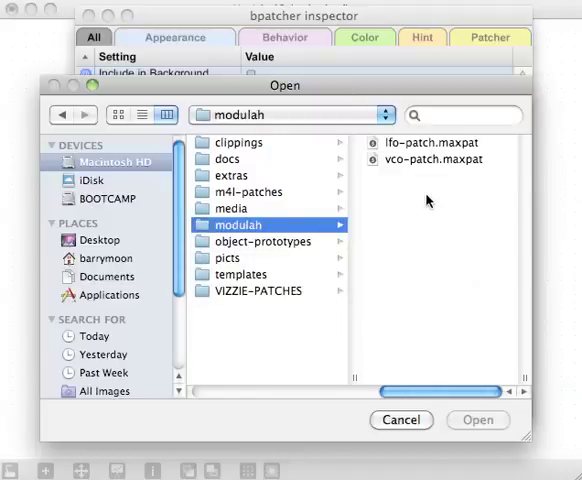
mouse_move(423, 148)
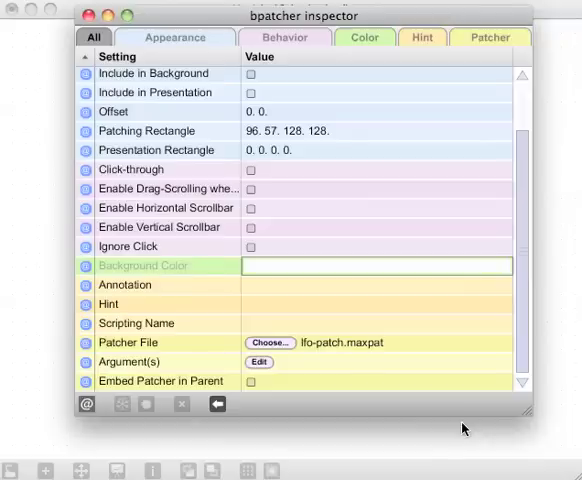
mouse_move(337, 230)
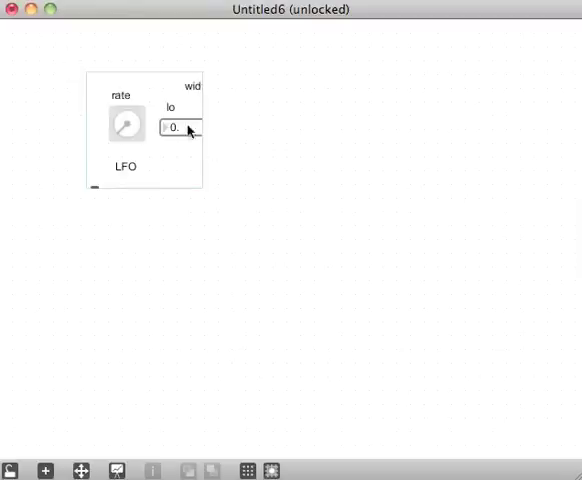
Resize the LFO bpatcher to reveal its rate, width lo/hi and shape controls.
drag(200, 189, 310, 191)
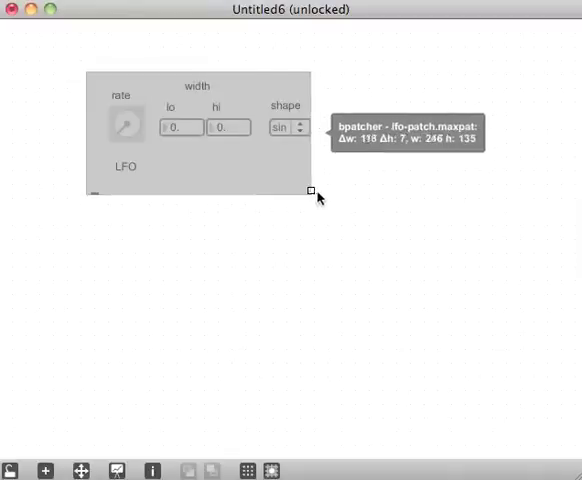
drag(310, 191, 336, 171)
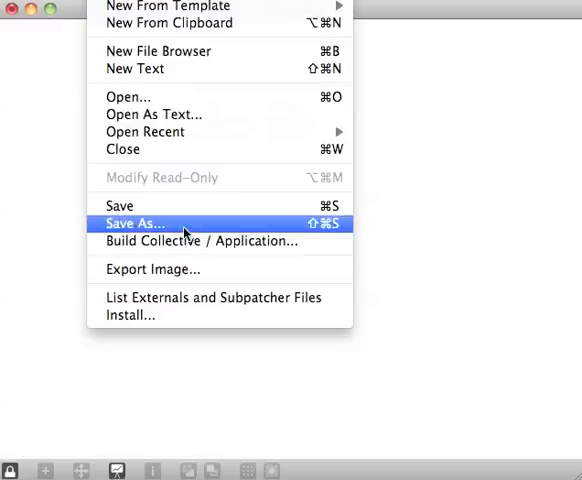
Save the LFO patcher as lfo inside a newly created modulah-clippings folder.
click(135, 223)
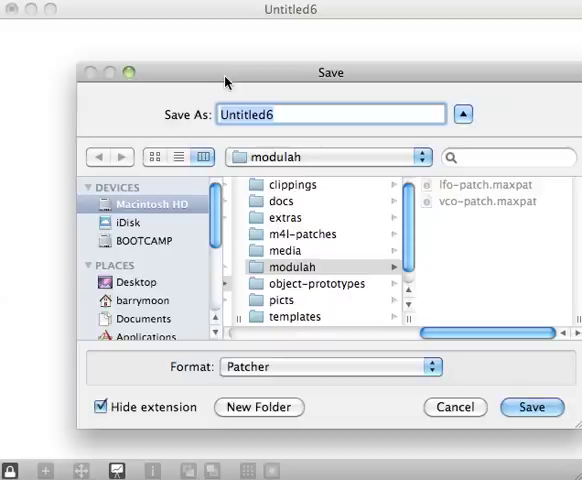
click(289, 184)
text(mdo)
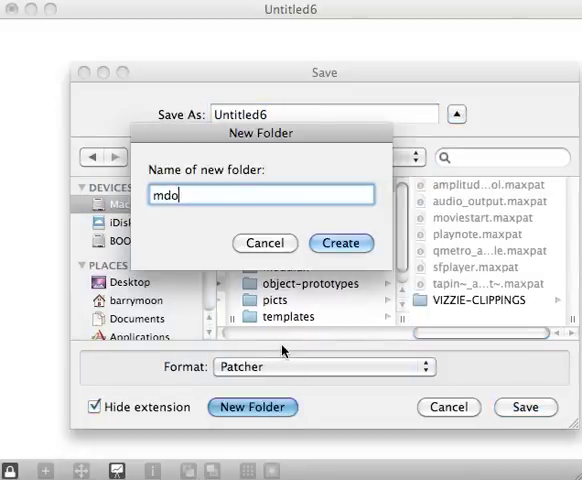
text(modul)
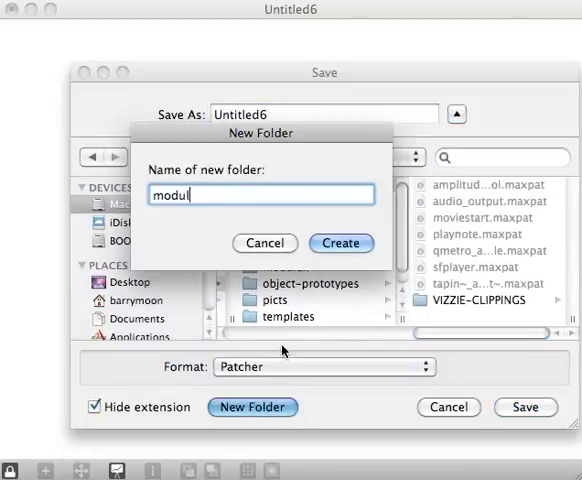
text(ah-clipp)
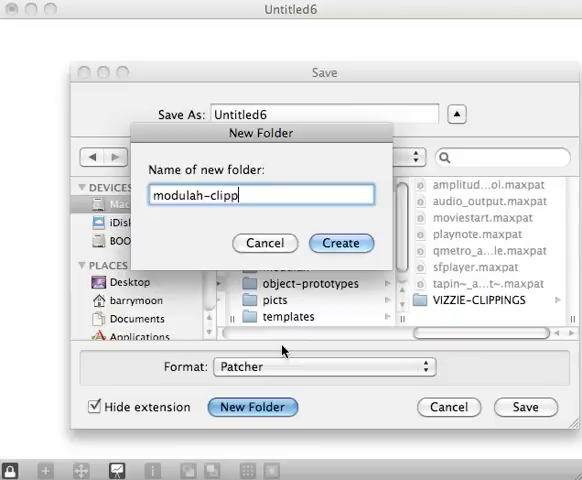
click(341, 243)
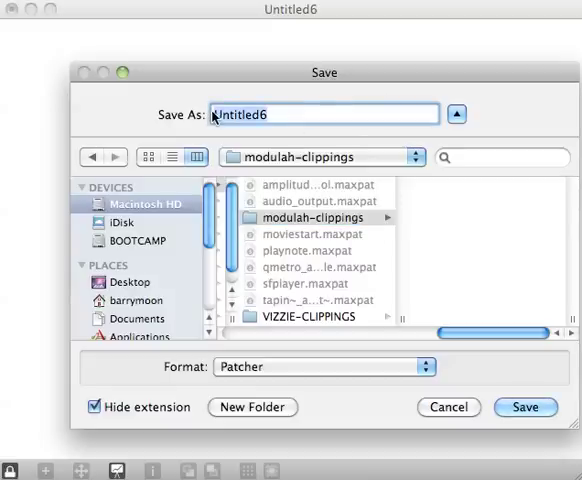
text(No)
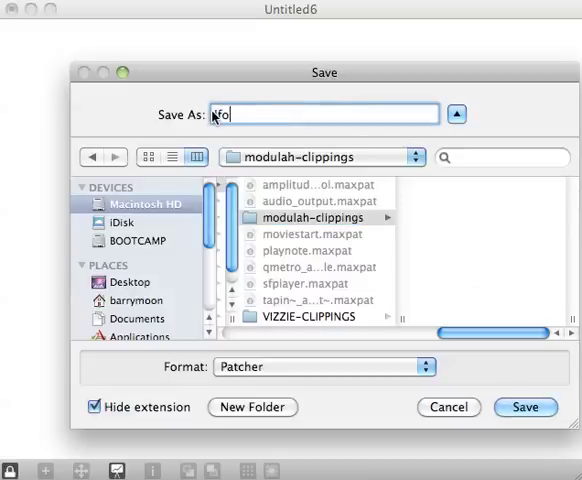
click(526, 407)
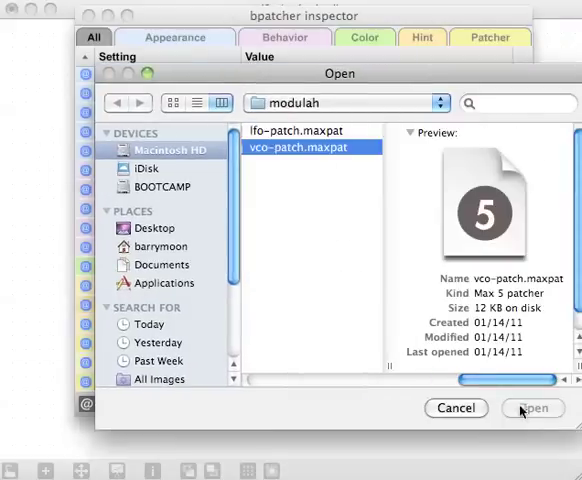
Load vco-patch.maxpat into the bpatcher and widen it until amp in shows.
click(533, 408)
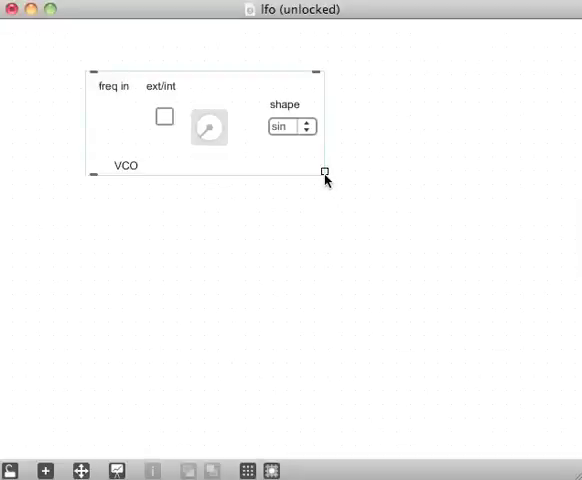
drag(324, 171, 386, 169)
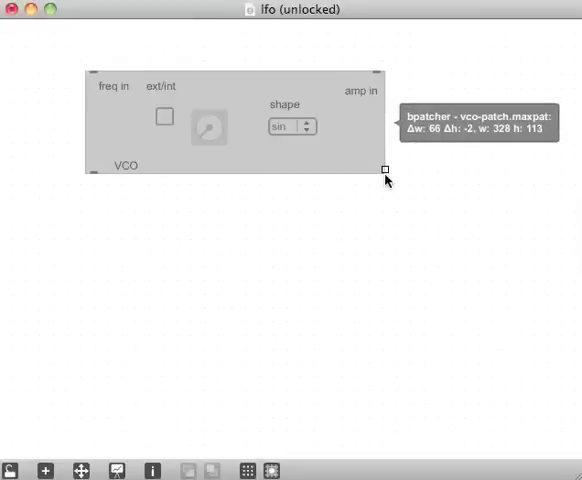
drag(385, 168, 387, 179)
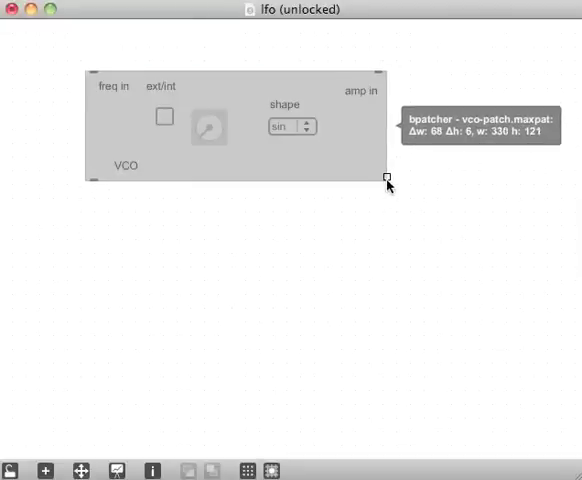
mouse_move(291, 110)
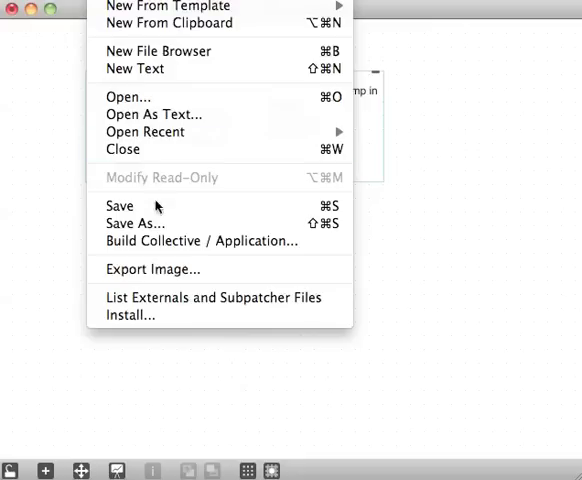
Save the VCO bpatcher patcher as vco in modulah-clippings.
click(136, 223)
text(vco)
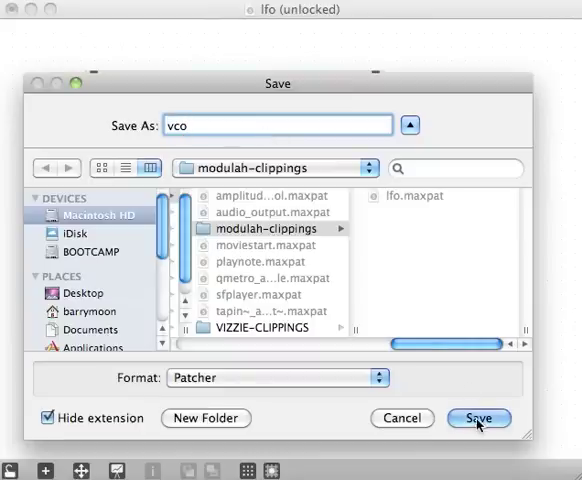
click(479, 418)
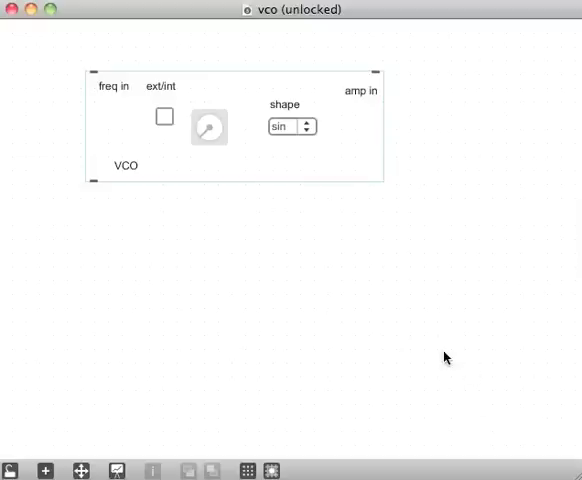
mouse_move(556, 400)
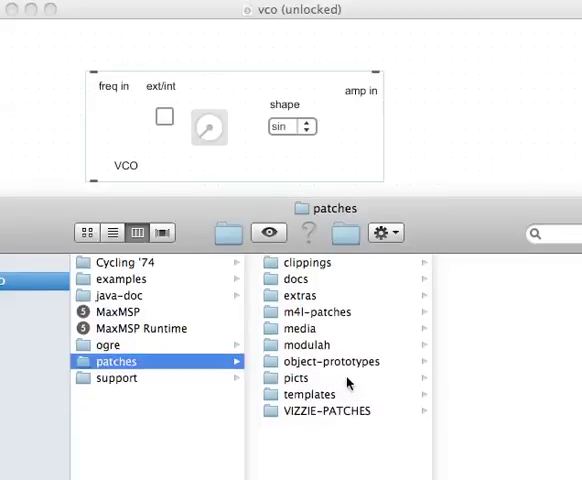
Open the modulah folder in Finder to view lfo-patch and vco-patch.
click(303, 345)
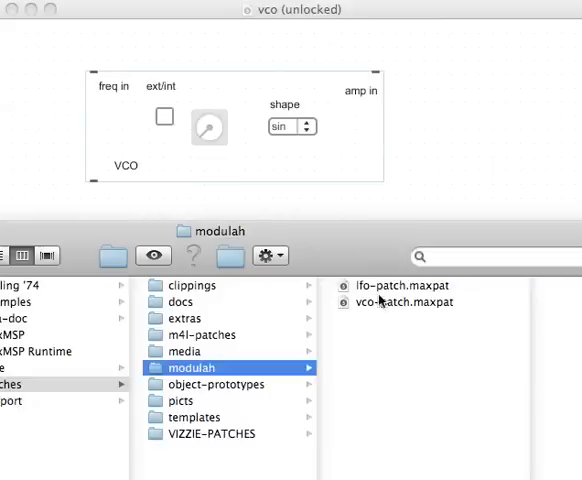
mouse_move(207, 292)
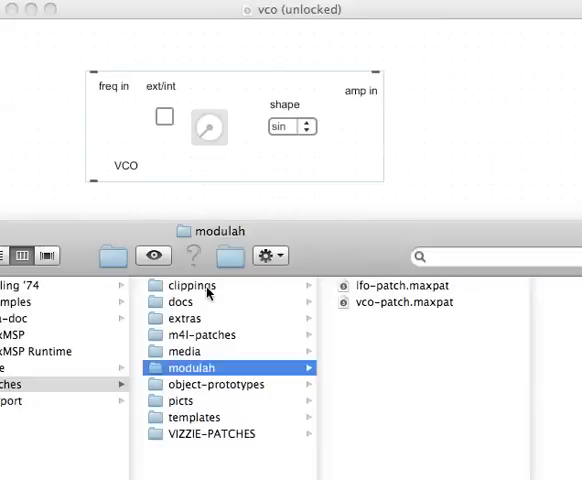
mouse_move(347, 270)
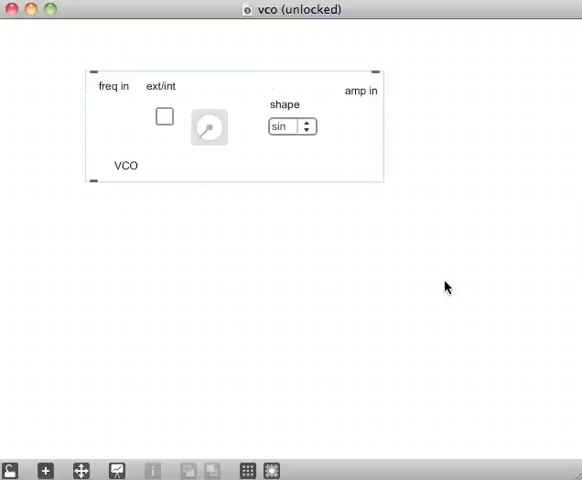
mouse_move(430, 262)
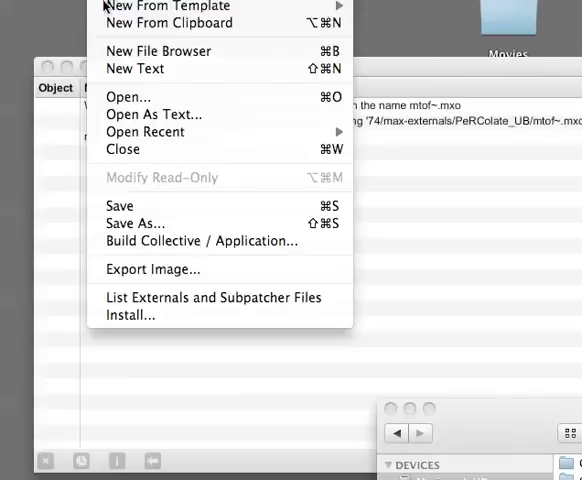
Open a new File Browser on all clippings and scroll to lfo and vco.
click(156, 51)
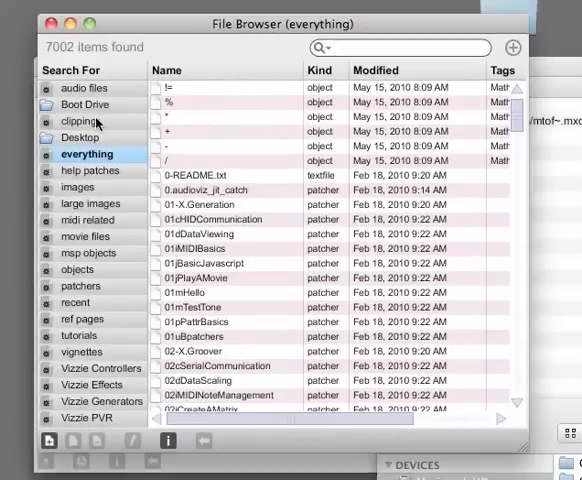
click(82, 120)
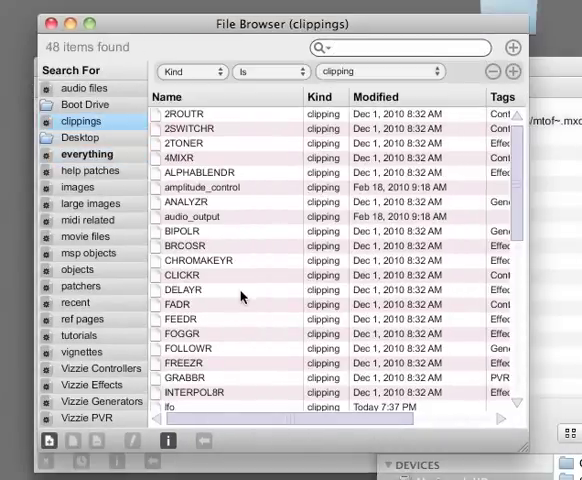
scroll(down, 3)
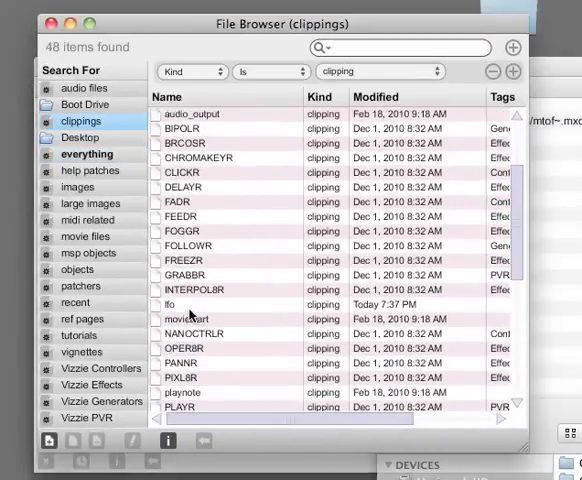
scroll(down, 3)
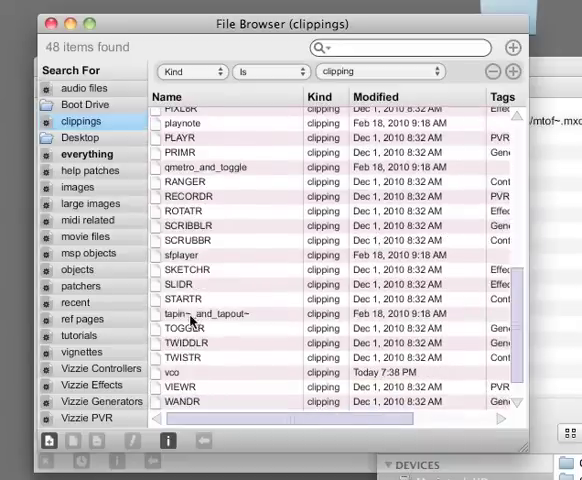
scroll(down, 3)
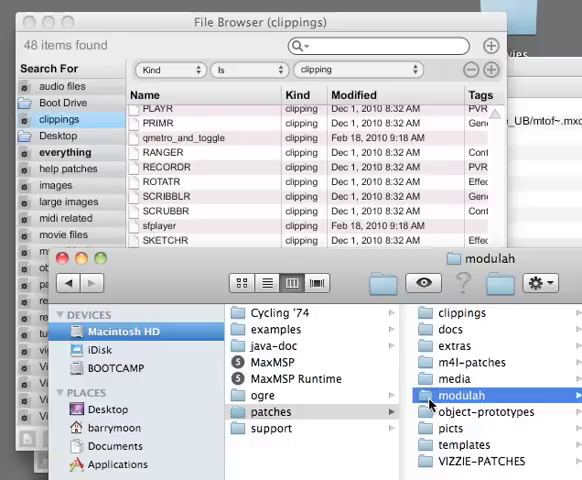
Open the Max clippings folder and show the modulah-clippings category contents.
click(461, 313)
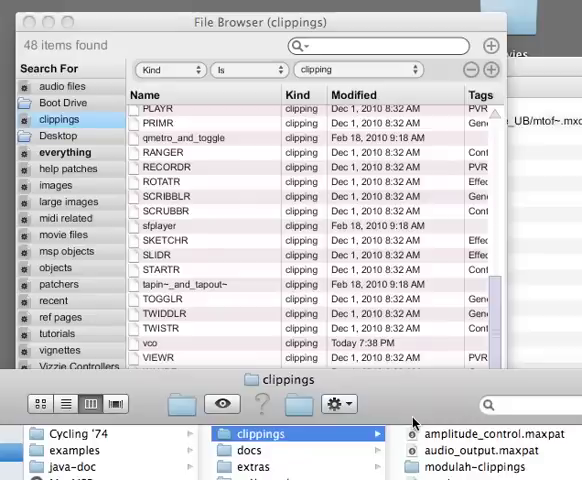
mouse_move(400, 465)
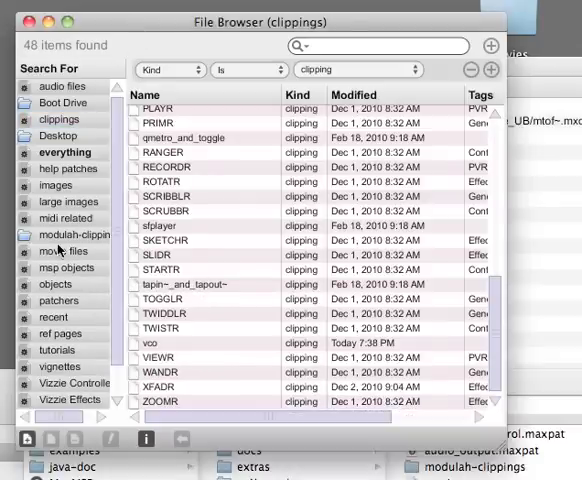
click(68, 234)
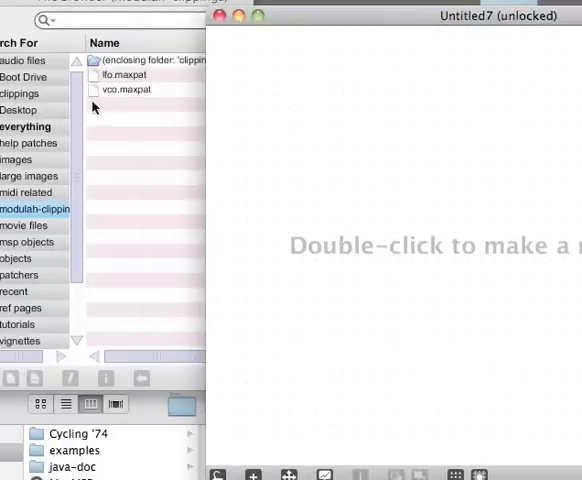
Bring a saved clipping into the new patcher and cable the VCO output to the audio output.
double_click(124, 74)
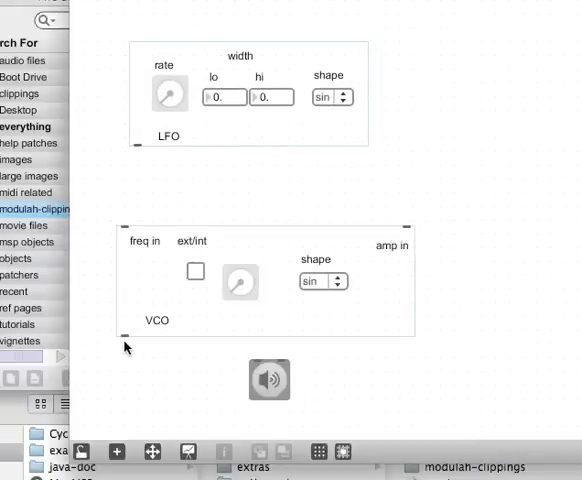
drag(125, 348, 255, 365)
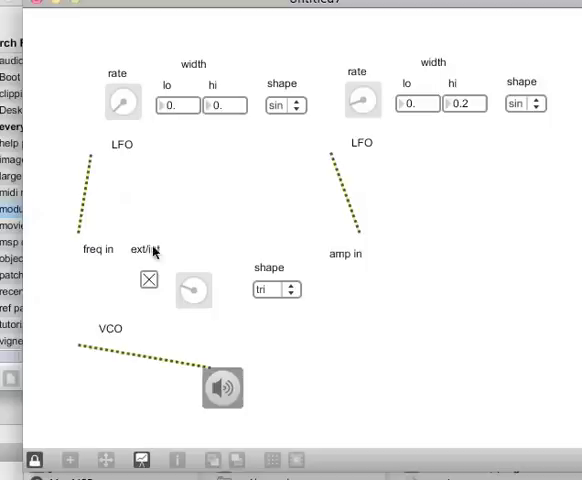
Set the VCO waveform to sine, switch it to external input, and adjust the frequency LFO.
click(149, 279)
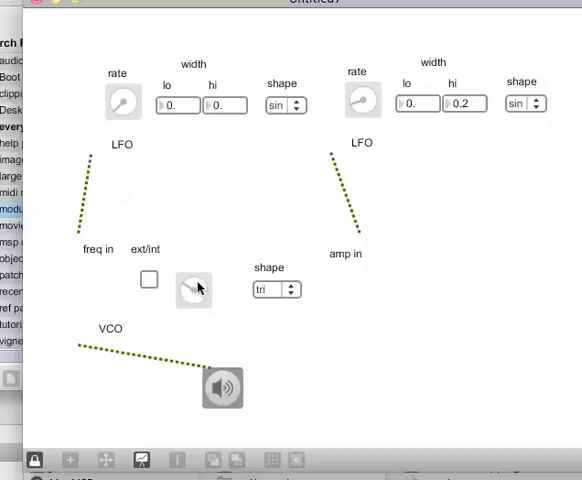
mouse_move(230, 402)
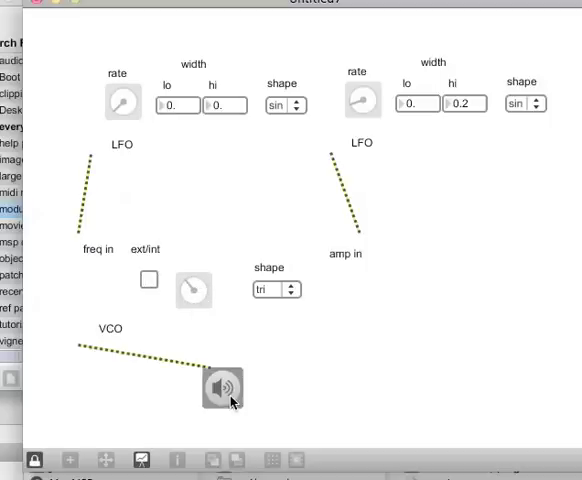
click(277, 289)
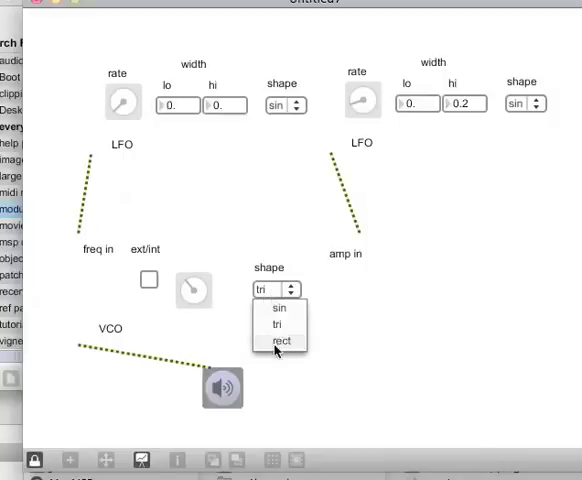
click(264, 308)
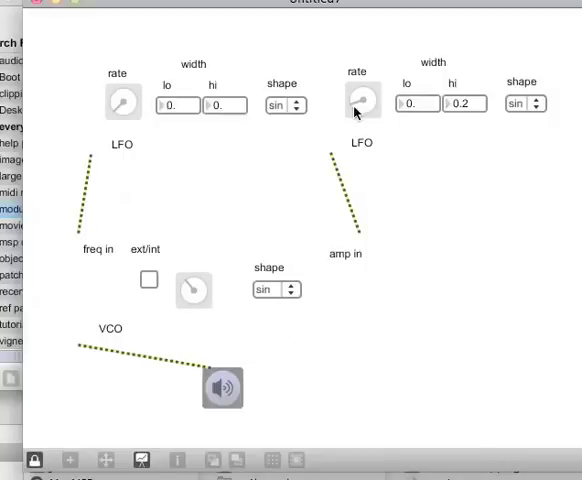
mouse_move(475, 105)
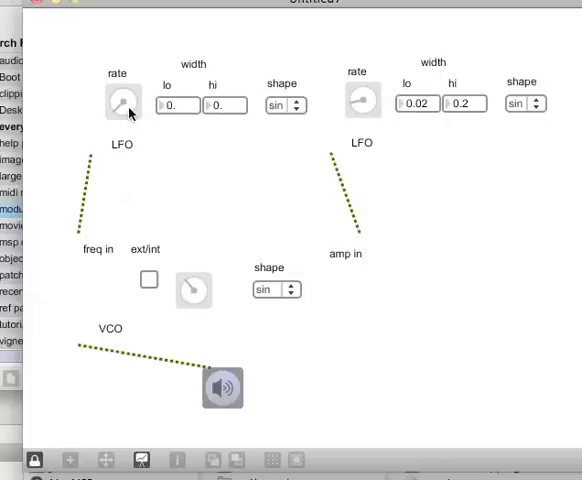
mouse_move(151, 280)
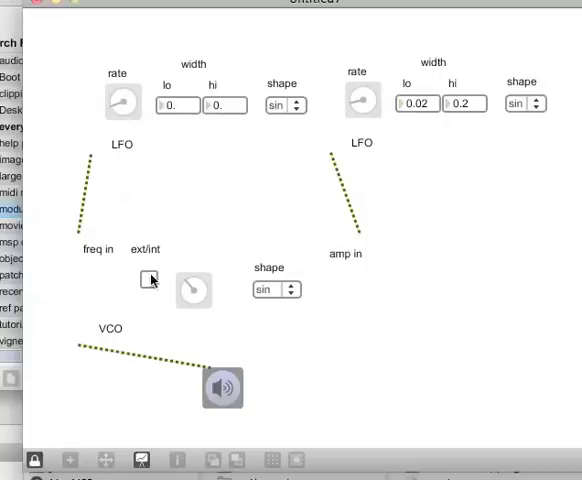
click(148, 278)
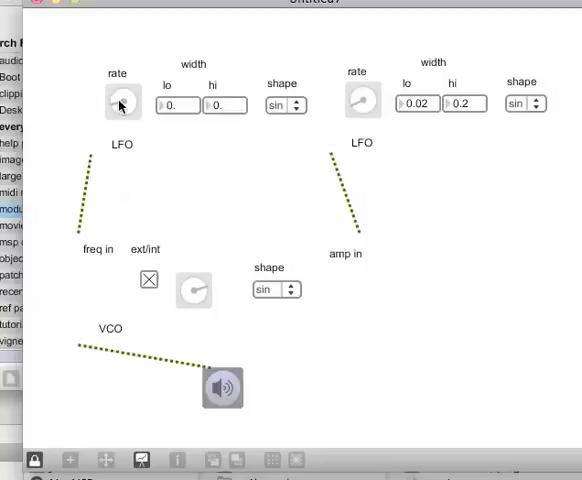
click(149, 279)
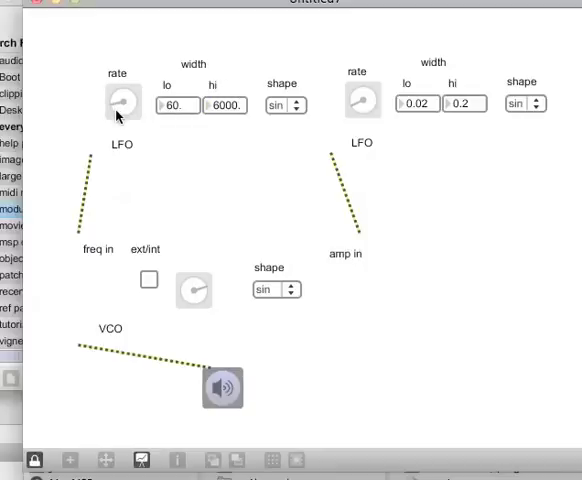
mouse_move(144, 11)
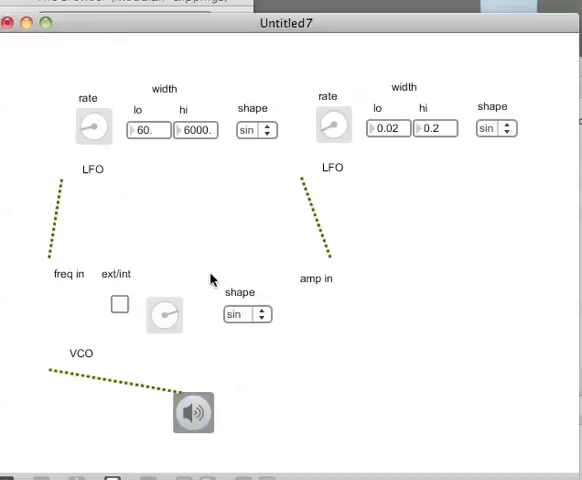
mouse_move(300, 165)
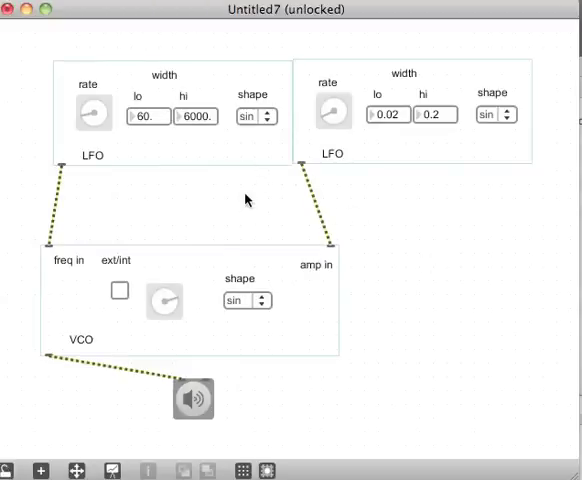
mouse_move(228, 192)
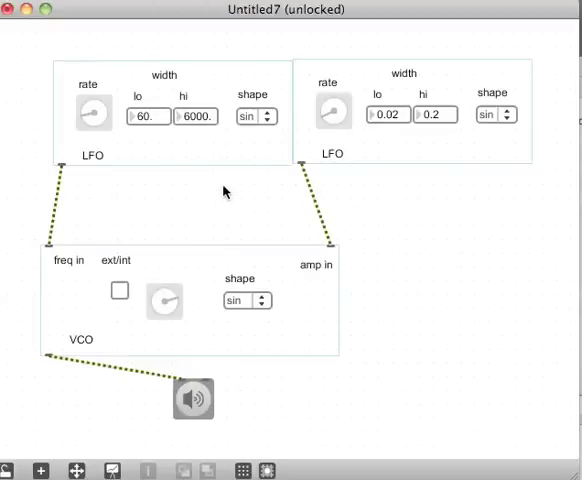
mouse_move(377, 281)
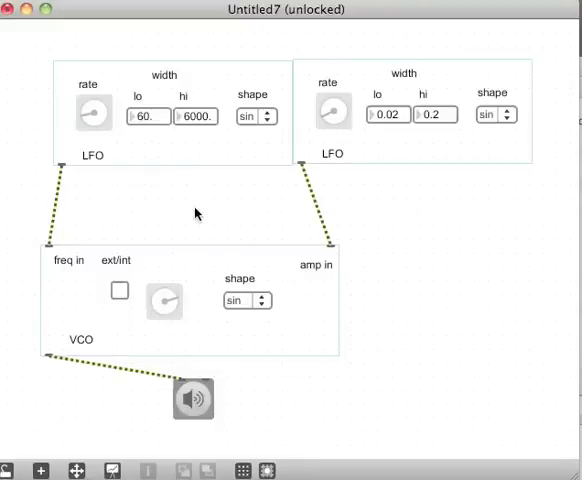
mouse_move(181, 240)
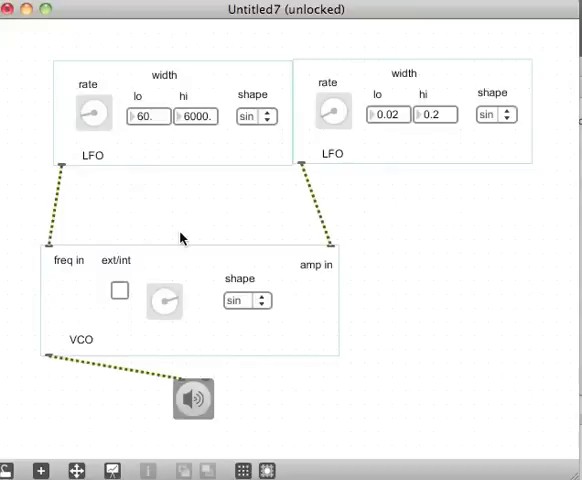
mouse_move(260, 225)
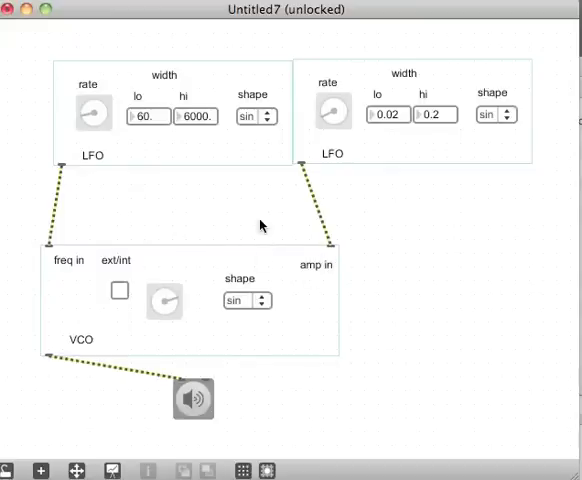